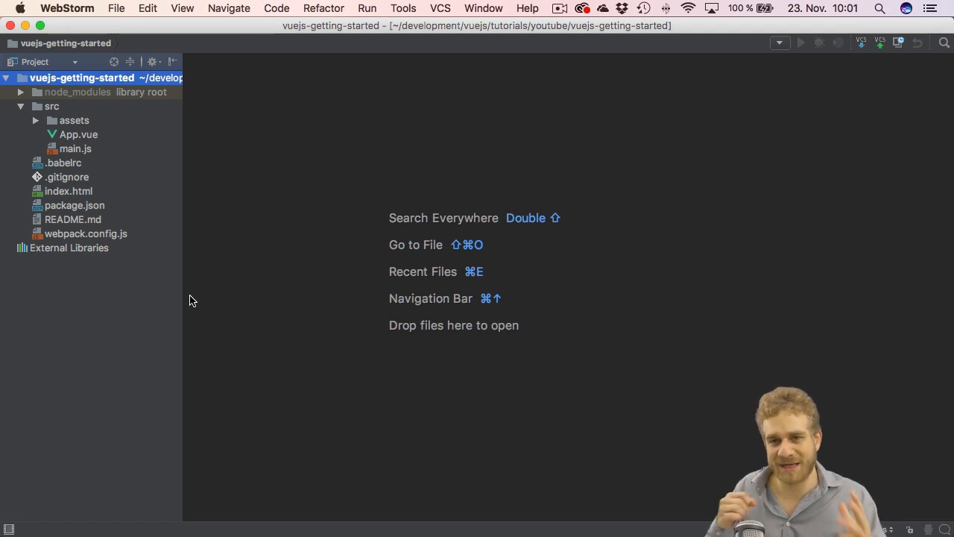
# Step: Glance at webpack.config.js, close it, and open src/App.vue
pyautogui.click(86, 234)
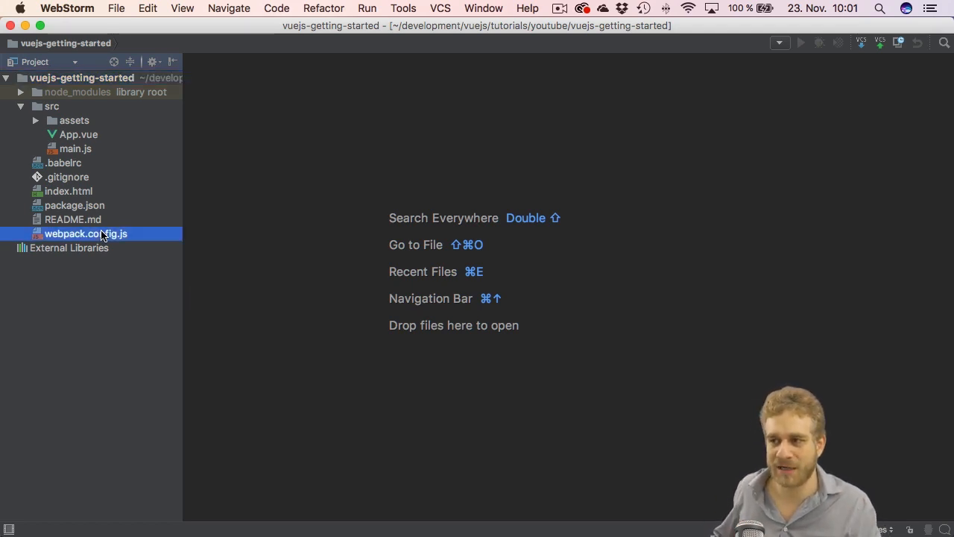
pyautogui.doubleClick(86, 233)
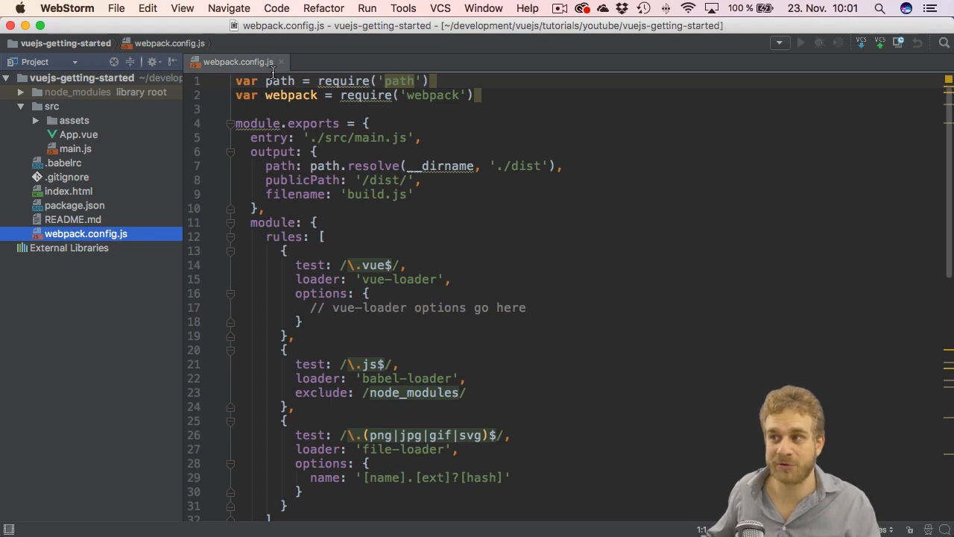
pyautogui.click(281, 61)
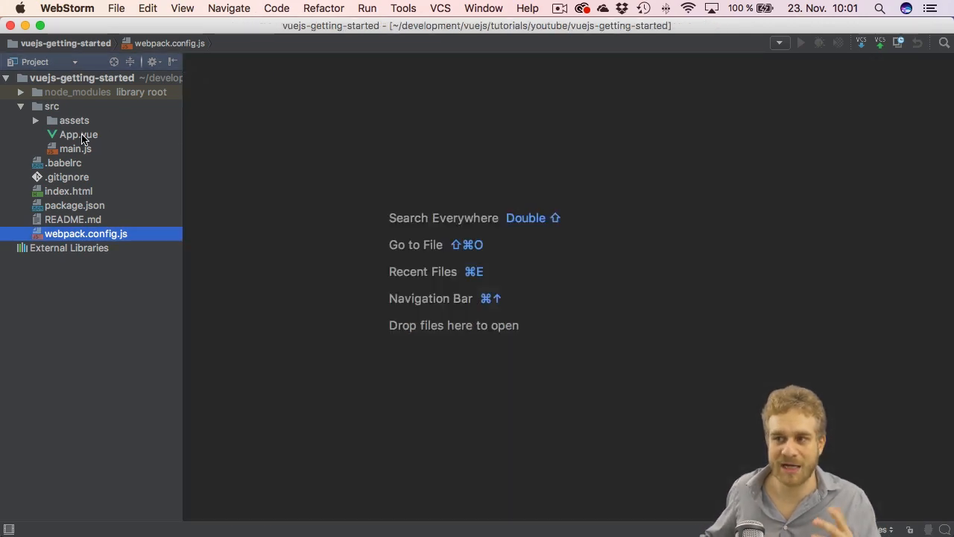
pyautogui.doubleClick(79, 134)
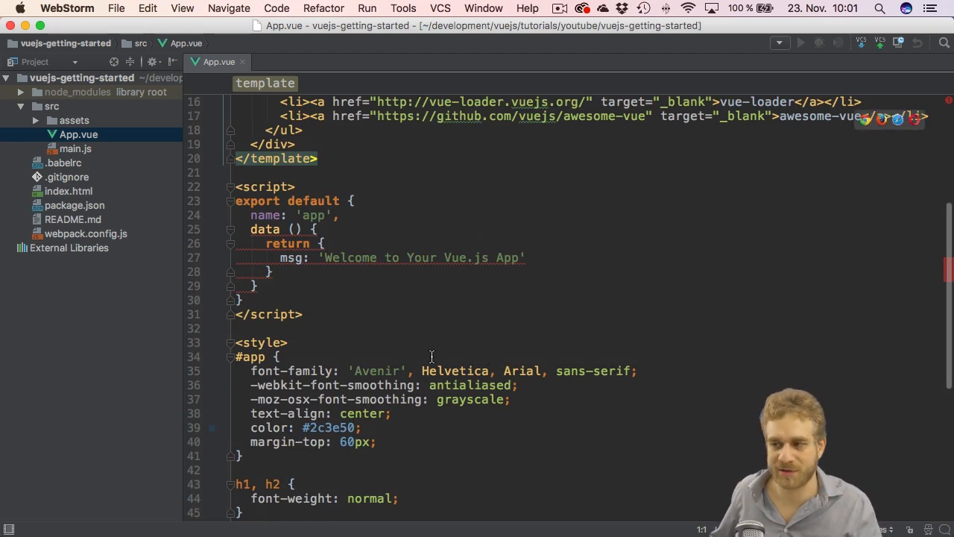
# Step: Delete App.vue's starter markup, name, msg and CSS rules, and remove the assets folder
pyautogui.scroll(3)
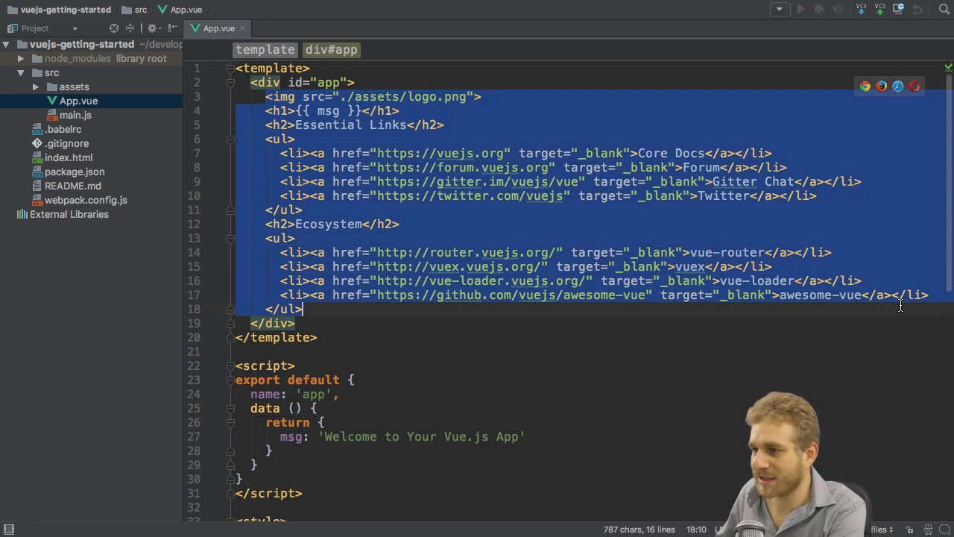
pyautogui.press('Delete')
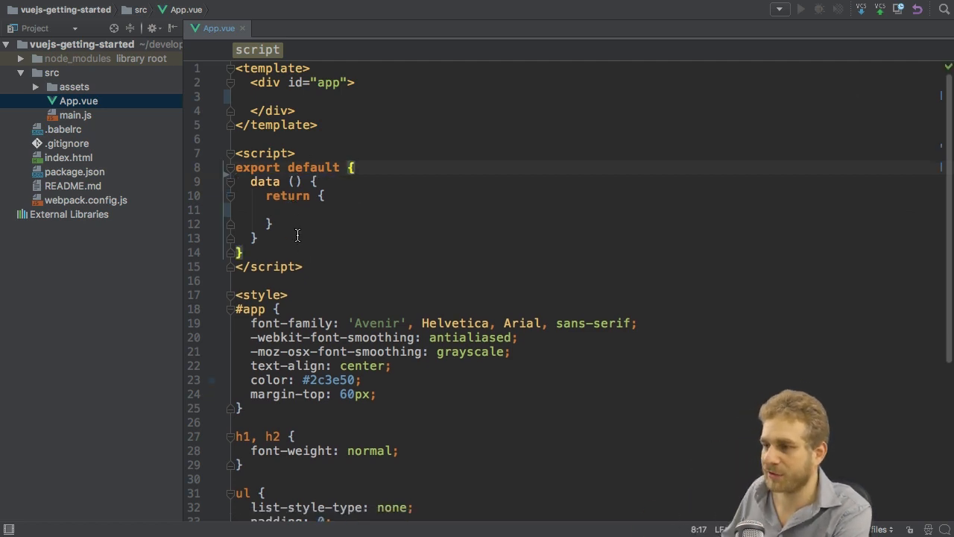
pyautogui.scroll(-3)
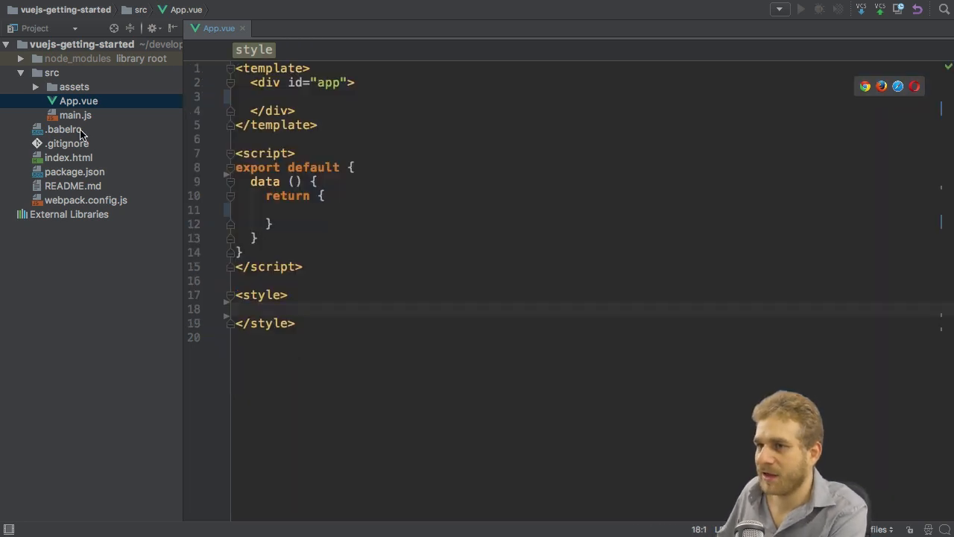
pyautogui.click(73, 86)
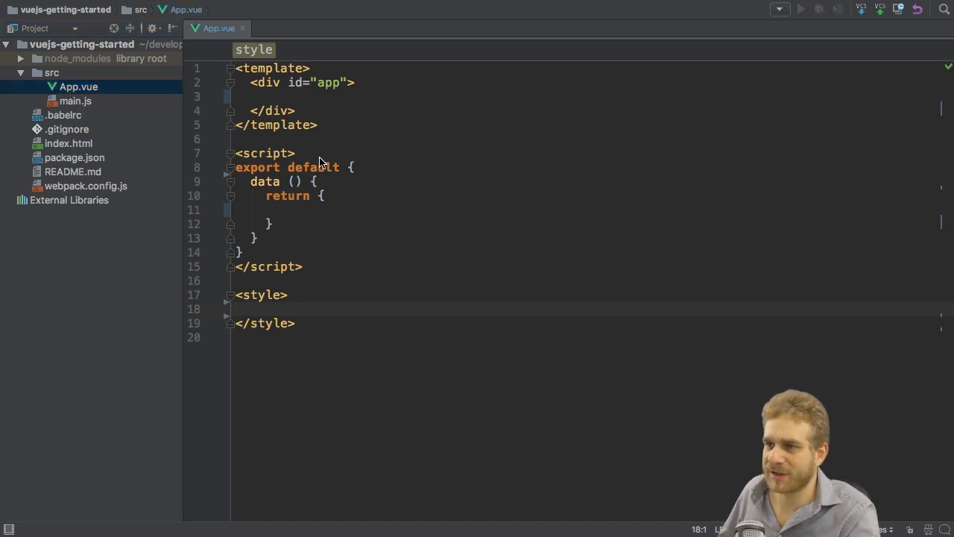
# Step: Create Message.vue in src and add it to Git
pyautogui.click(51, 72)
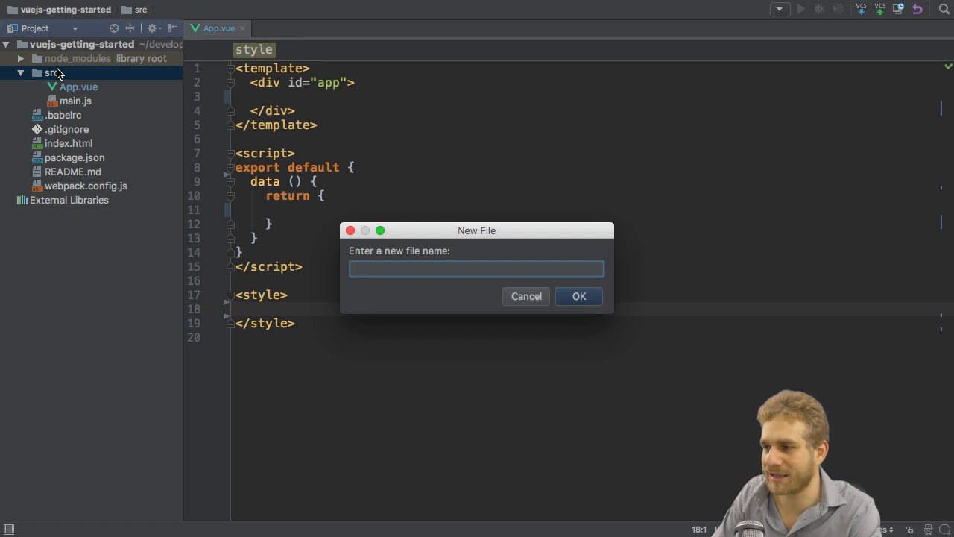
pyautogui.write('Mes')
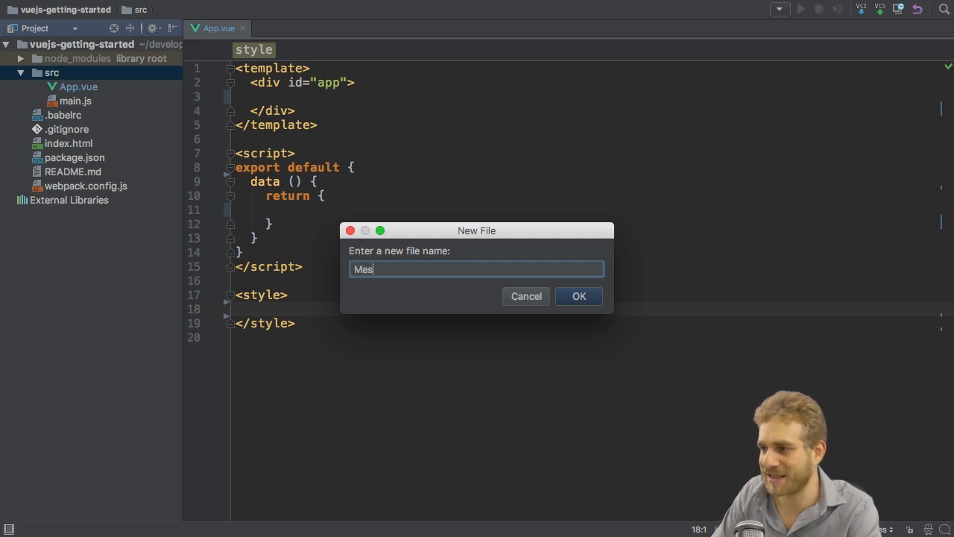
pyautogui.click(579, 296)
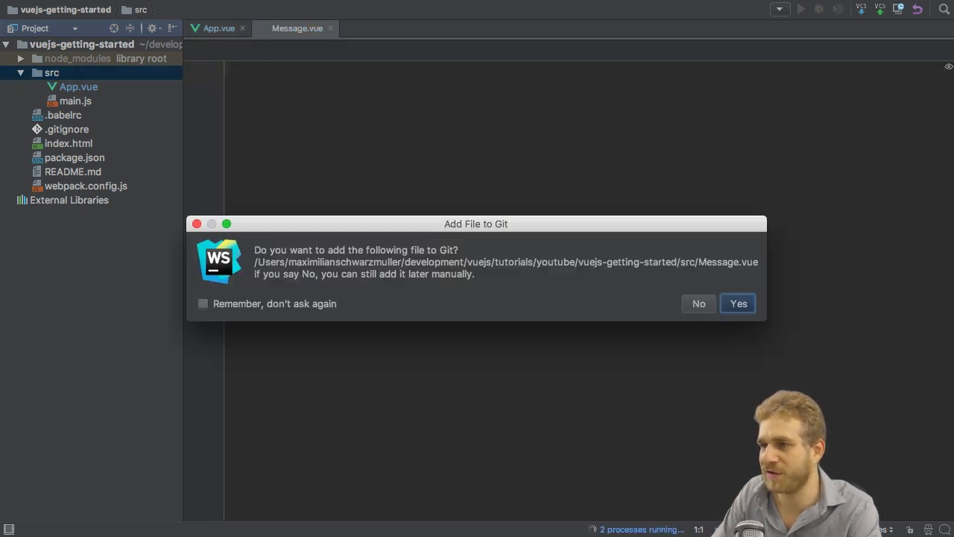
pyautogui.click(738, 304)
pyautogui.write('<template></template>')
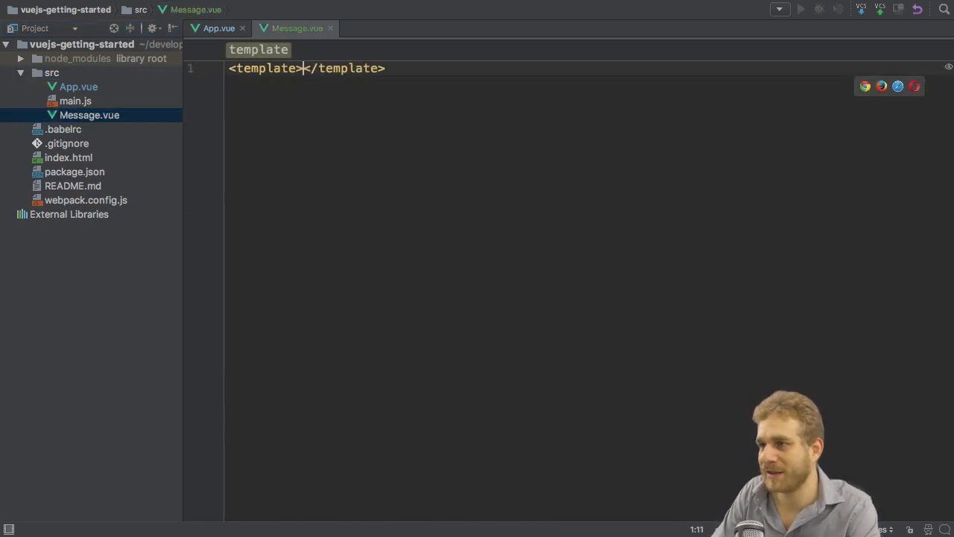
# Step: Write Message.vue's template: a div containing an h1 'This is a great Message!'
pyautogui.press('enter')
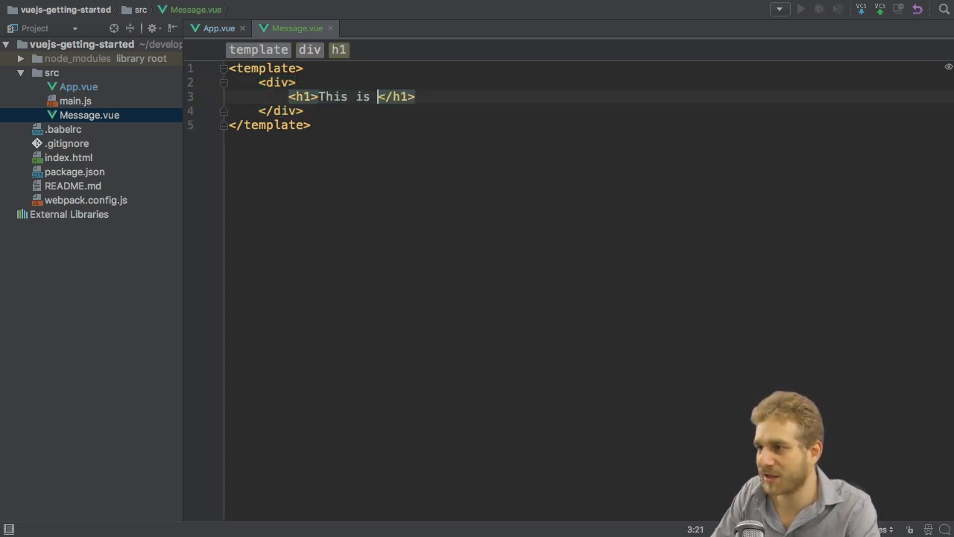
pyautogui.write('a great Message')
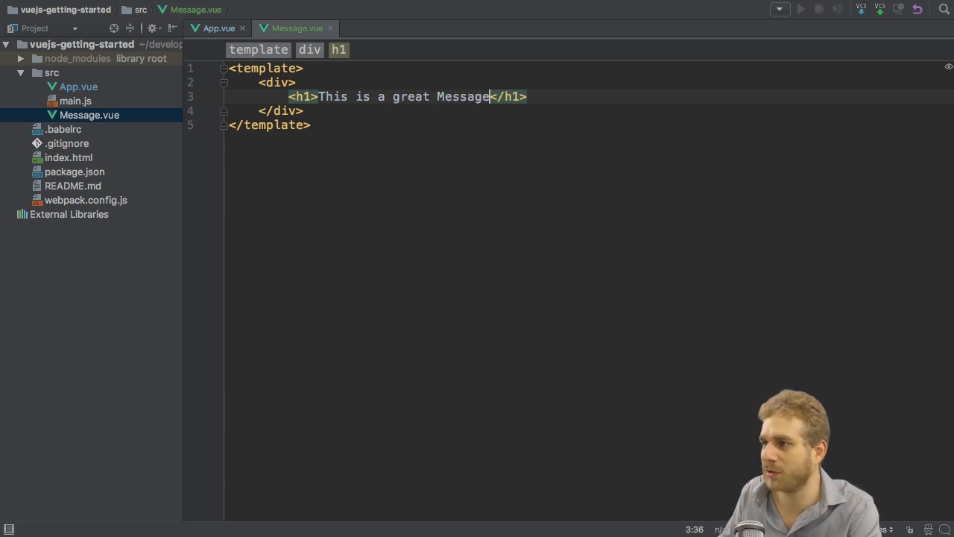
pyautogui.write('!')
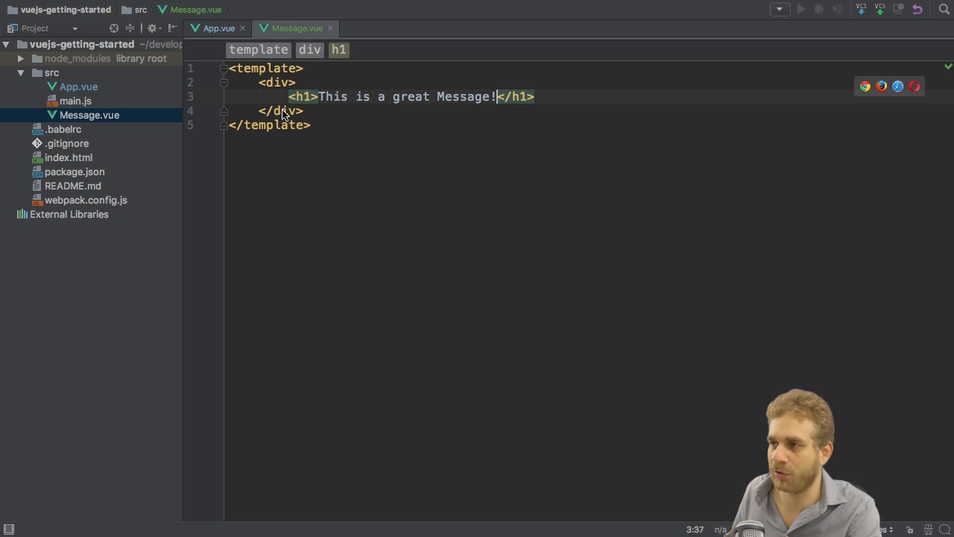
pyautogui.moveTo(263, 84)
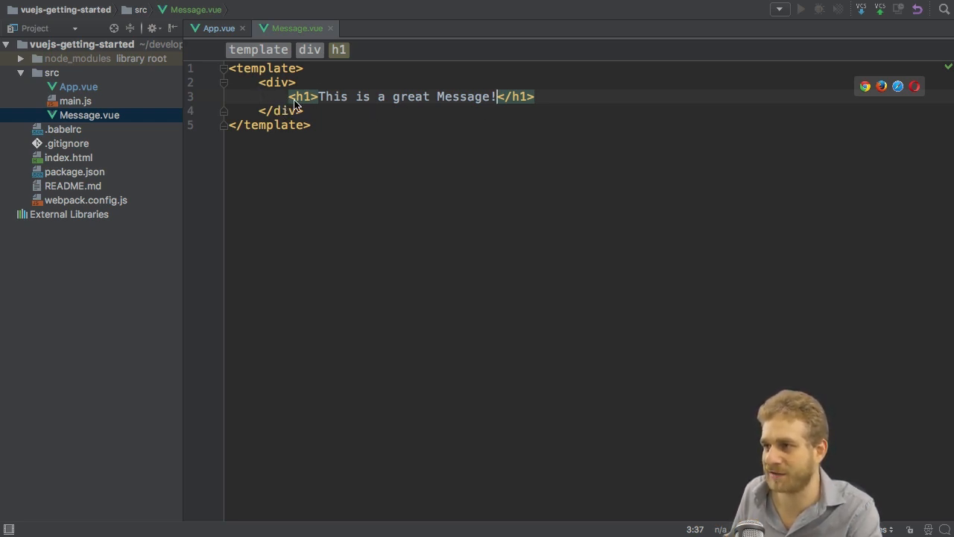
pyautogui.moveTo(341, 109)
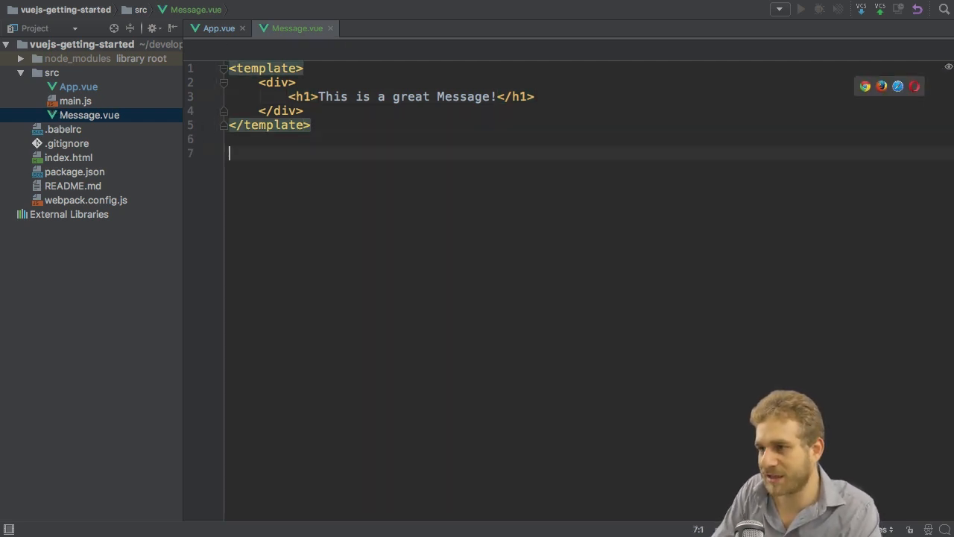
pyautogui.write('Vue.compon')
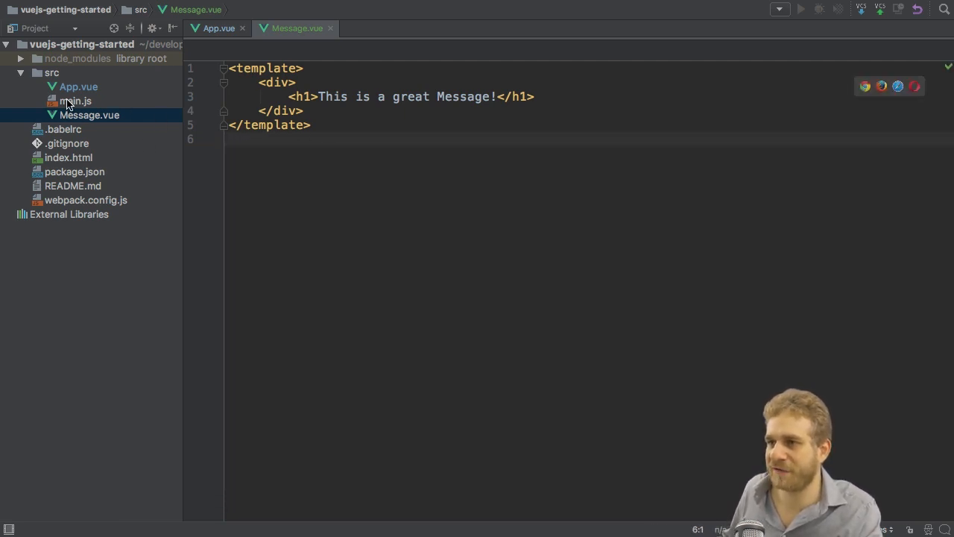
# Step: Duplicate main.js's App import into 'import Message from ./Message.vue'
pyautogui.click(74, 100)
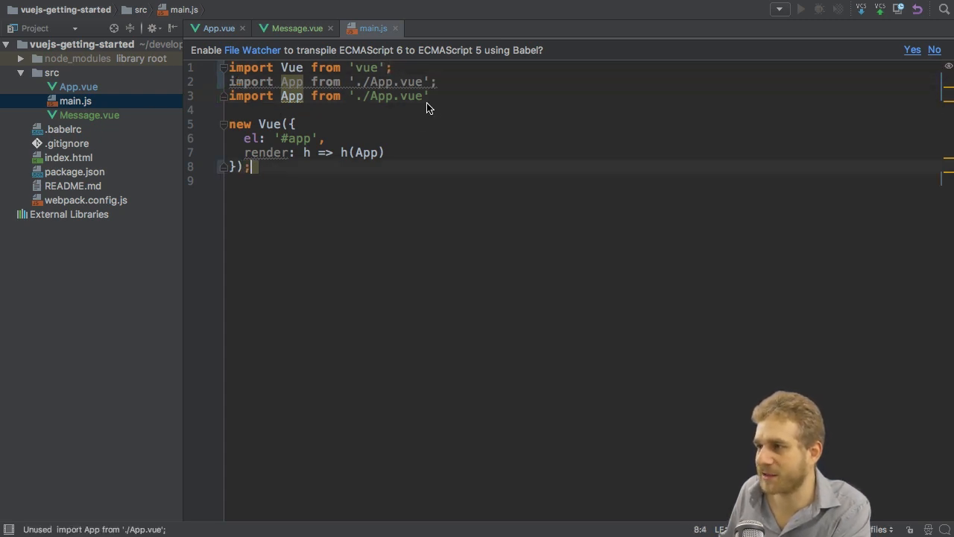
pyautogui.doubleClick(291, 96)
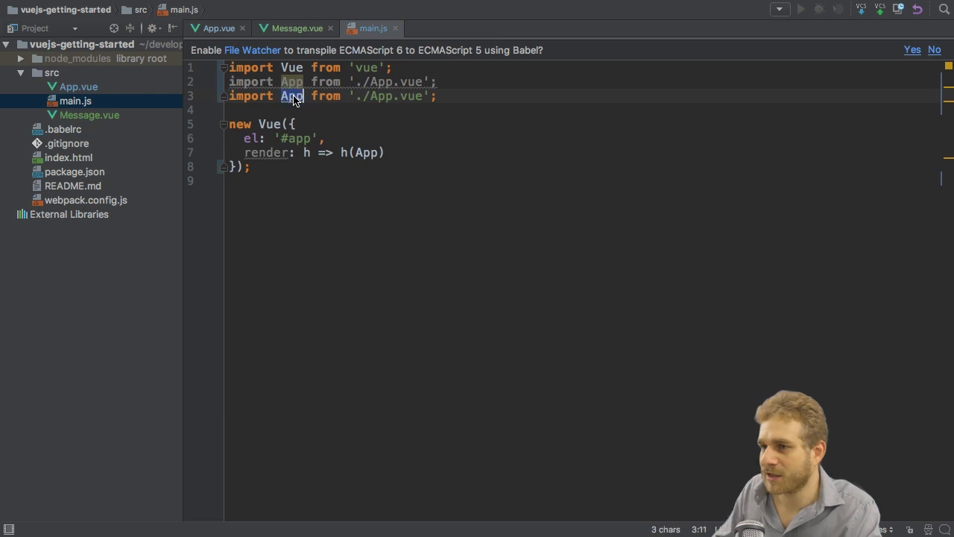
pyautogui.write('Message!</h1>')
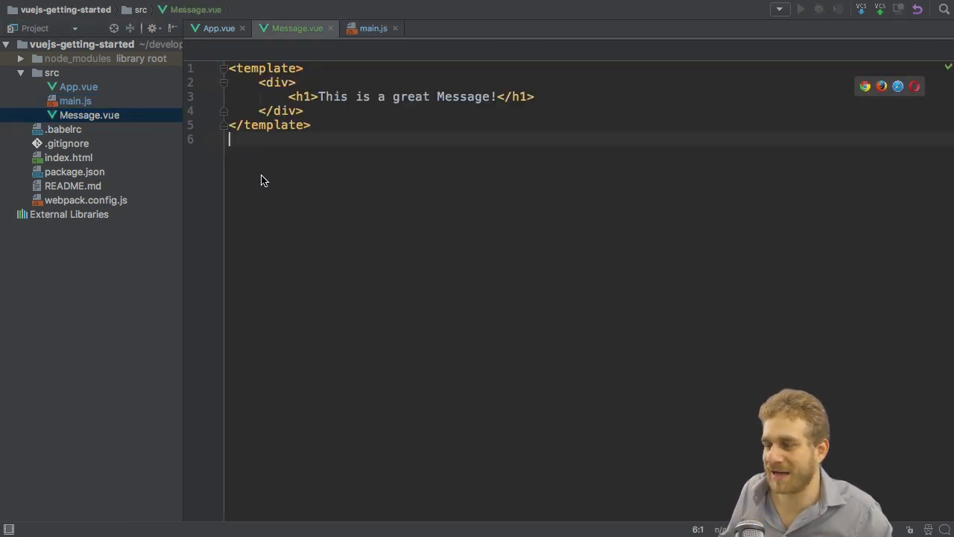
pyautogui.moveTo(271, 162)
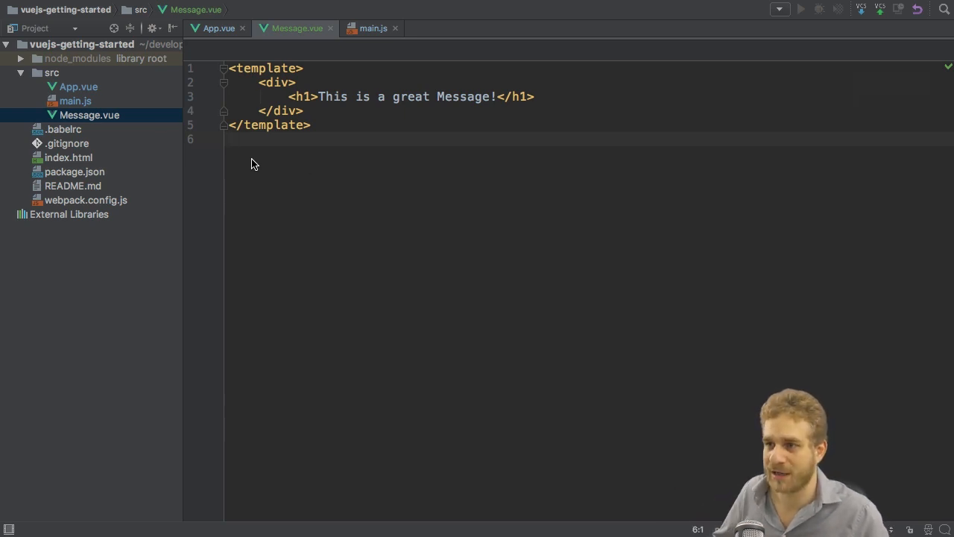
pyautogui.click(373, 28)
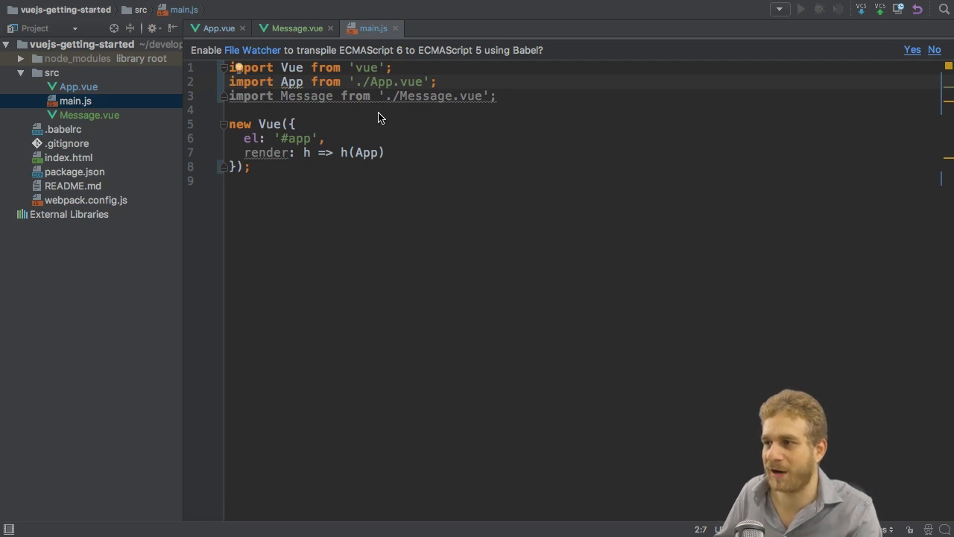
pyautogui.moveTo(505, 112)
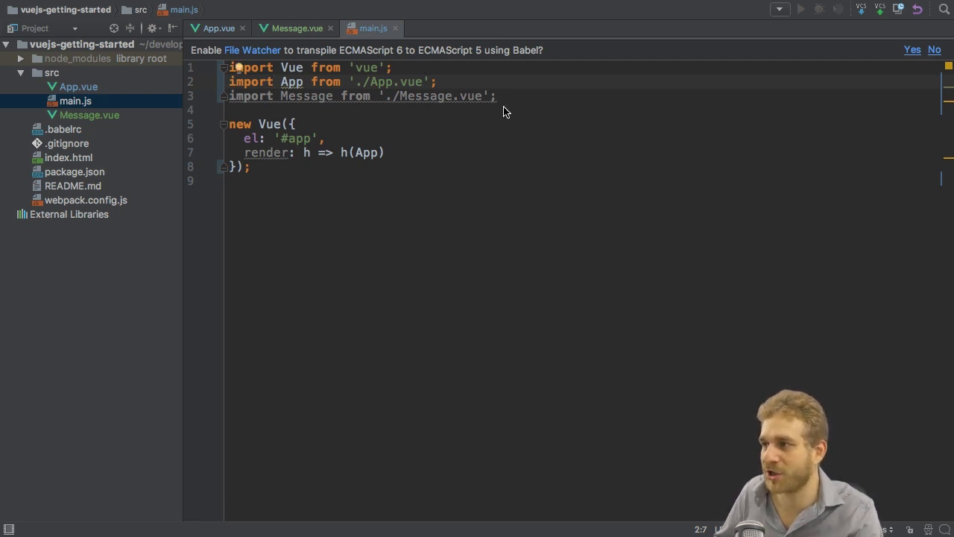
# Step: Add Vue.component('app-message', Message); to main.js, dismissing the indentation notice
pyautogui.write('Vue.')
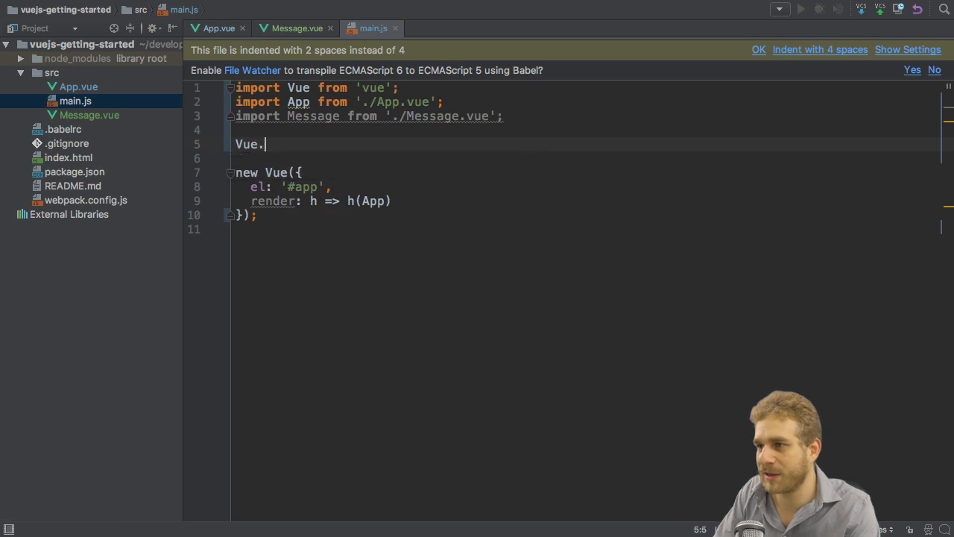
pyautogui.write('compon')
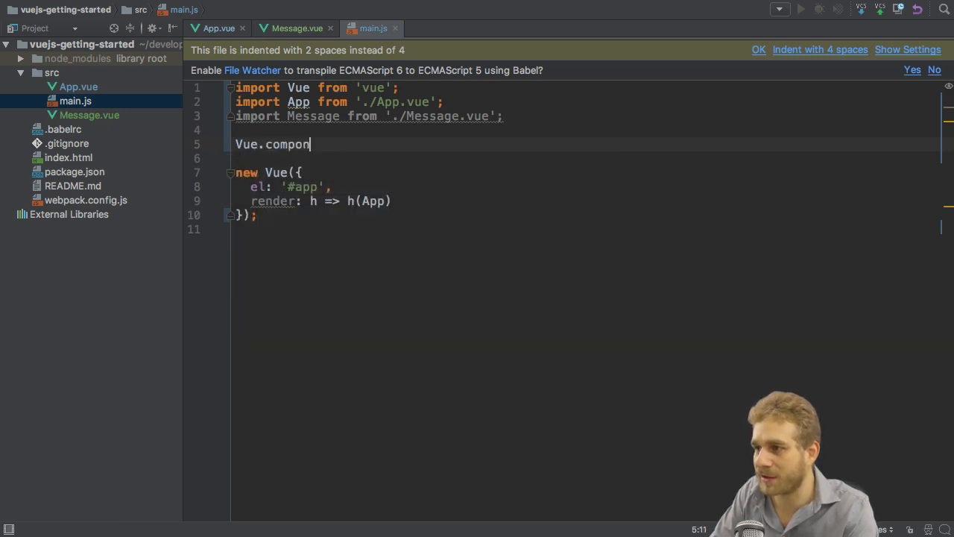
pyautogui.write('ent();')
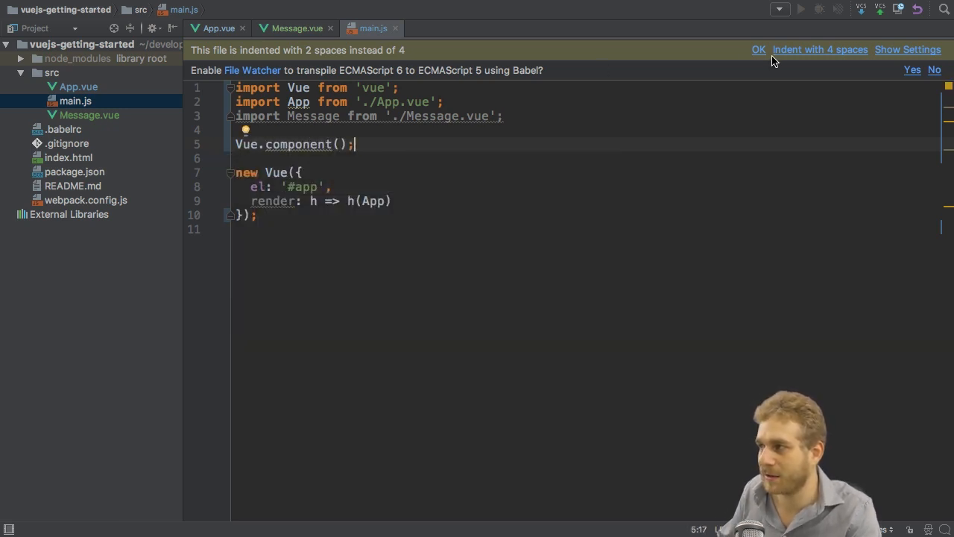
pyautogui.click(758, 49)
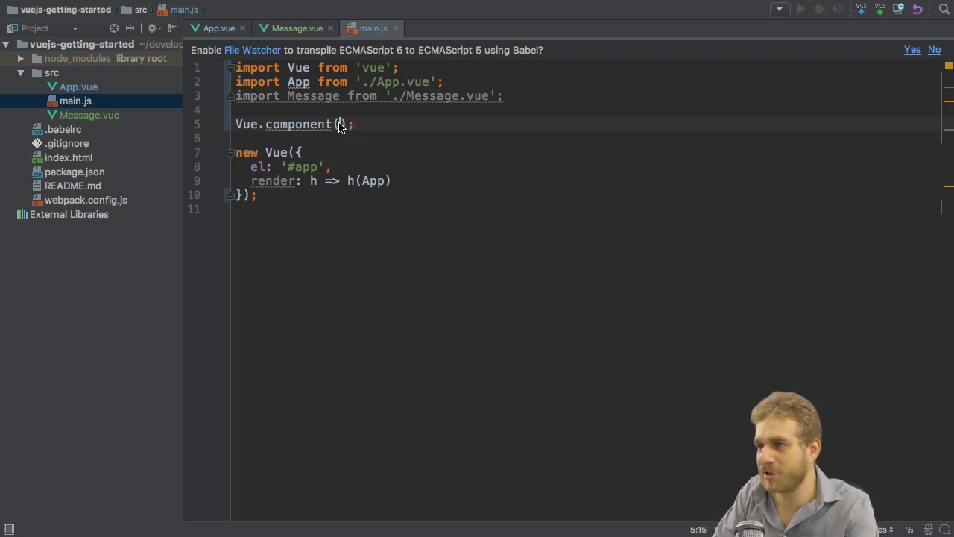
pyautogui.write("'")
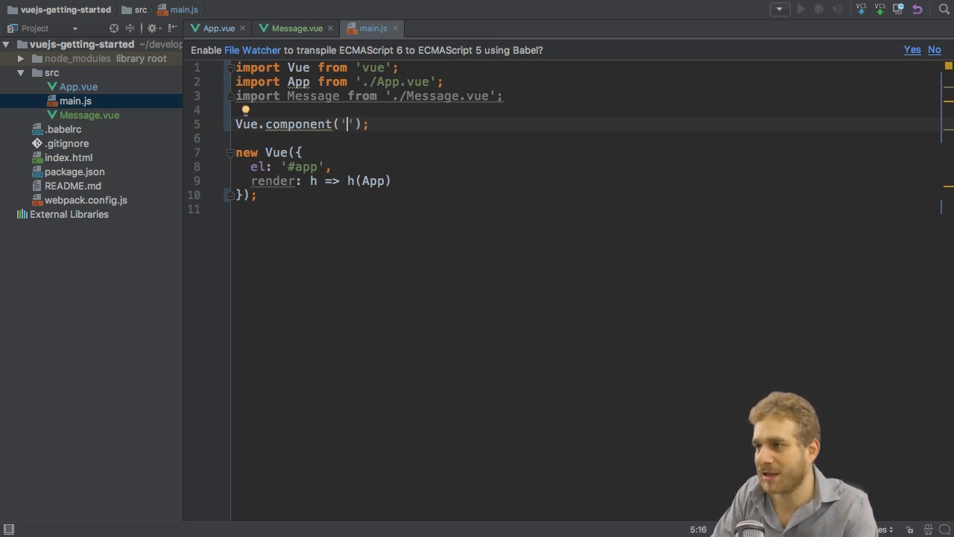
pyautogui.write('message')
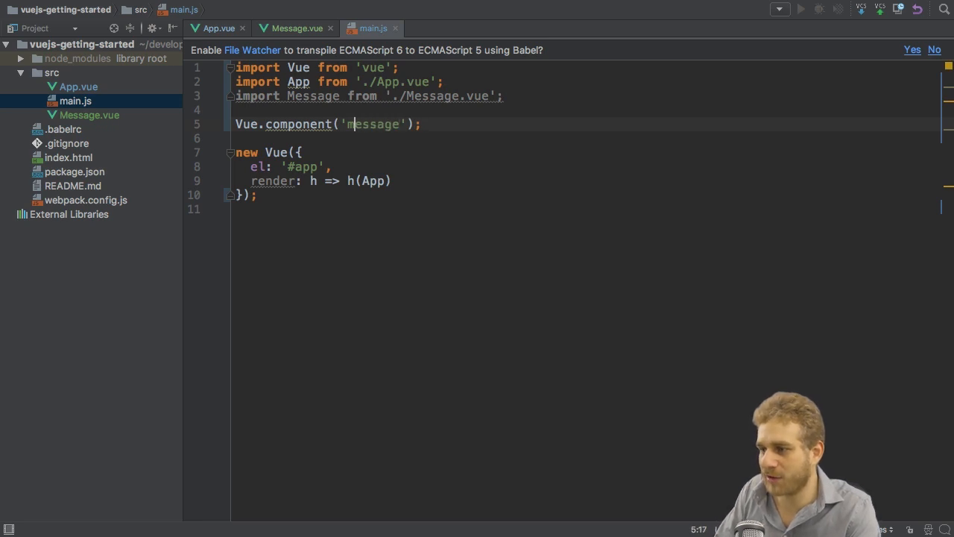
pyautogui.write('app')
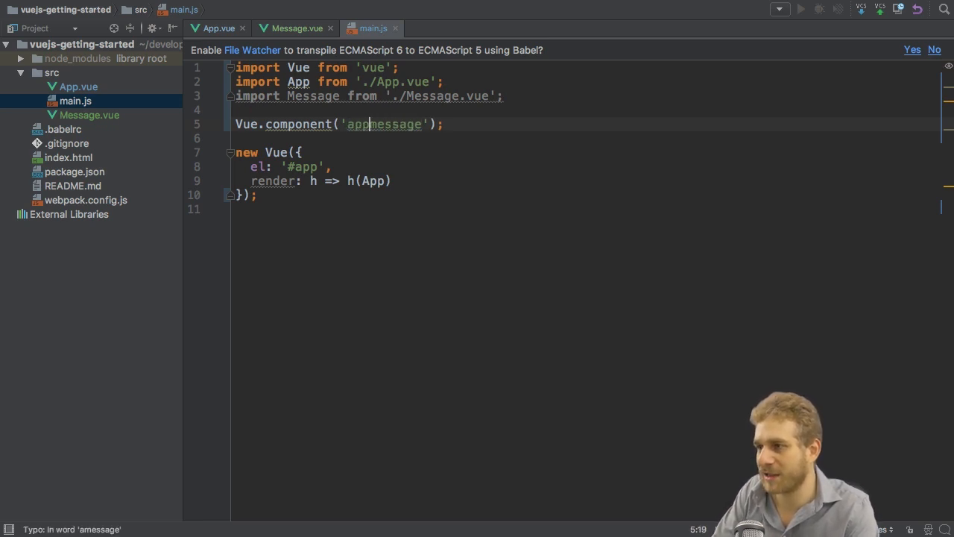
pyautogui.write('-')
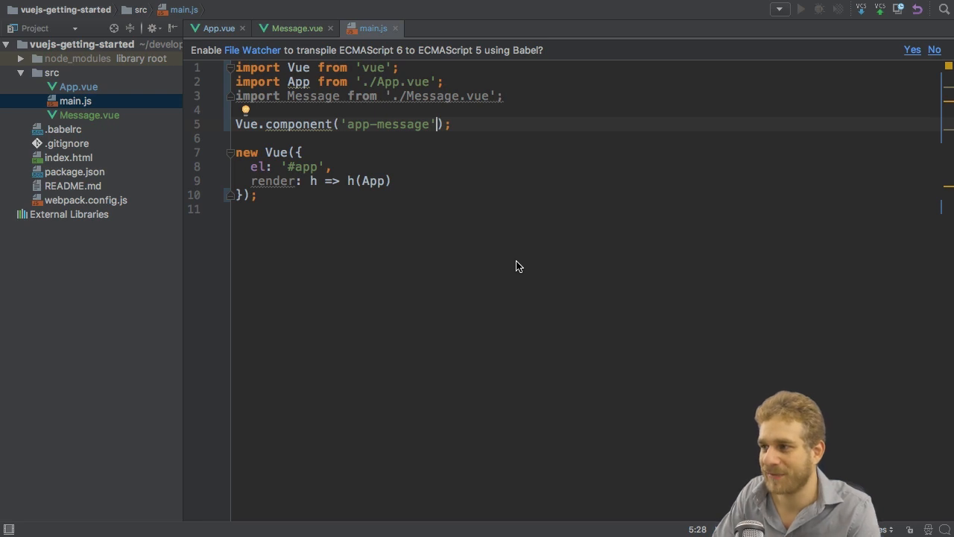
pyautogui.write(', M')
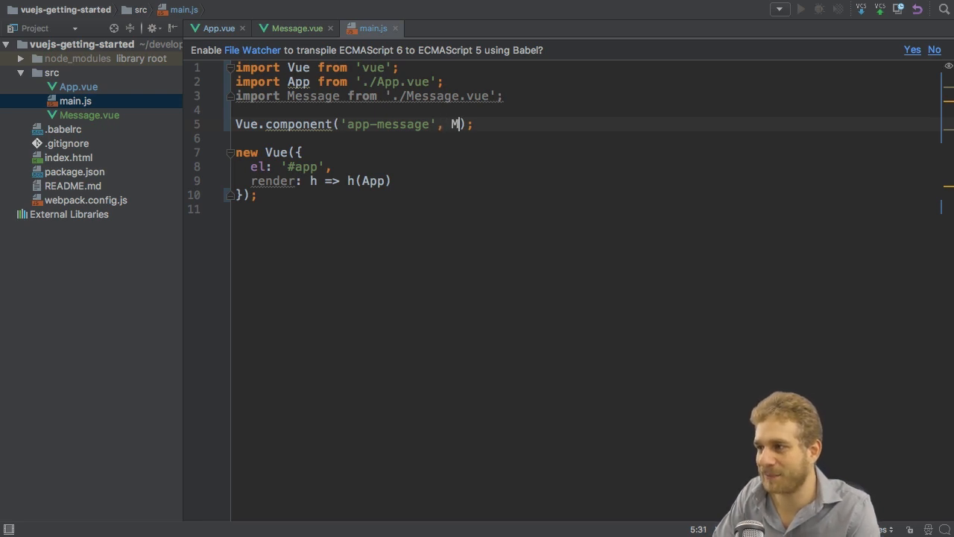
pyautogui.write('essage')
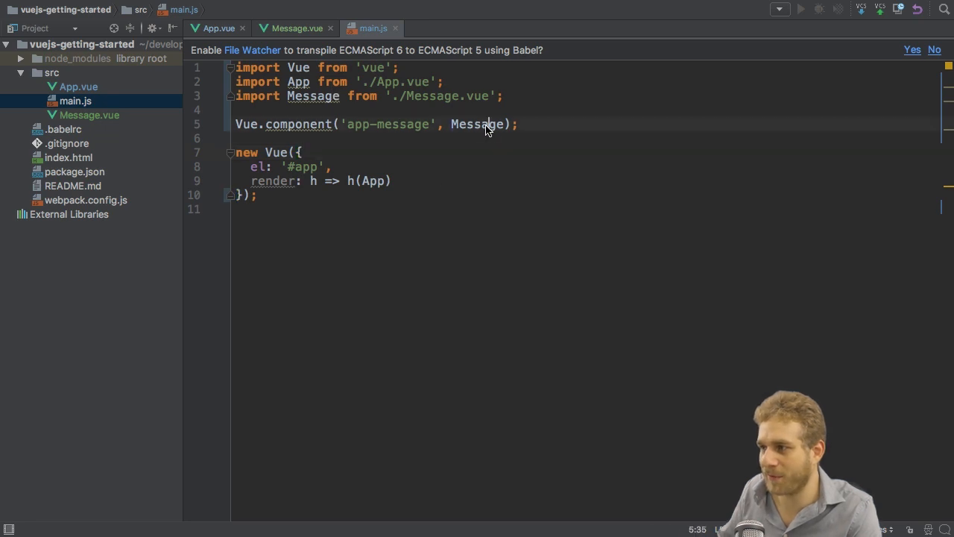
pyautogui.write('{}')
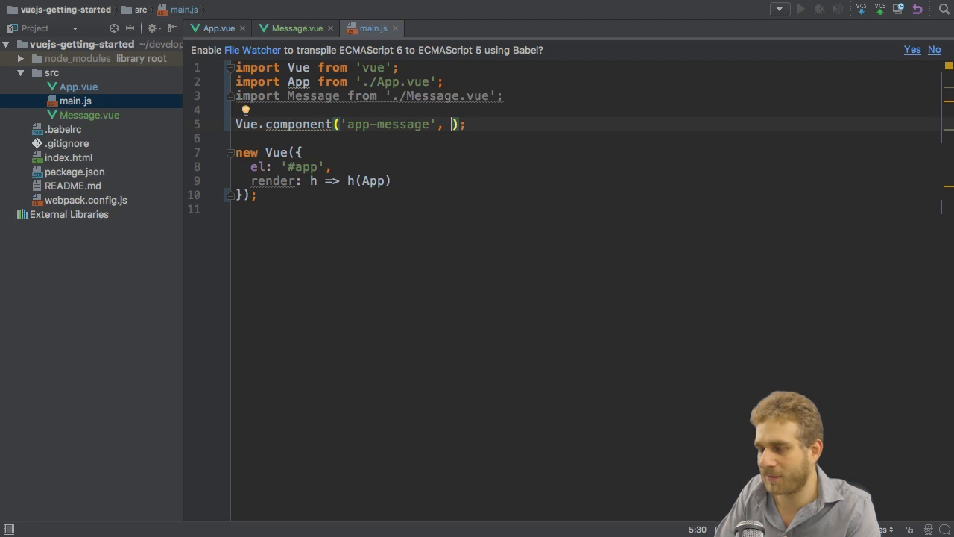
pyautogui.write('Message')
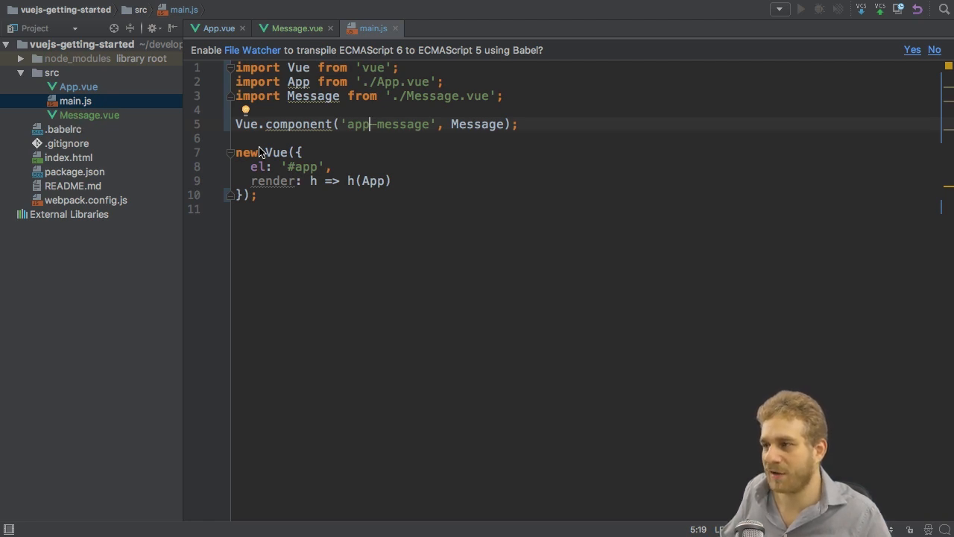
pyautogui.moveTo(350, 162)
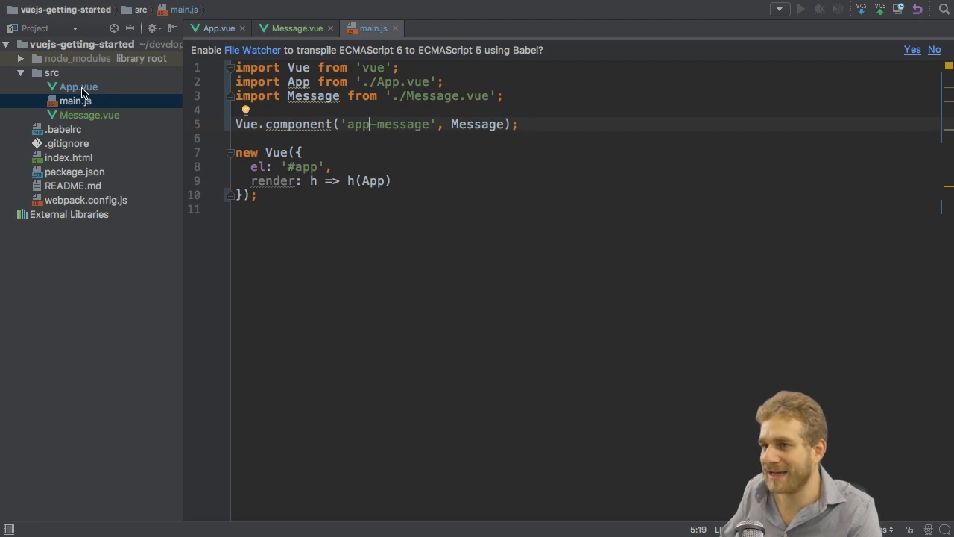
# Step: Insert <app-message></app-message> into App.vue's app div and run npm run dev
pyautogui.click(214, 27)
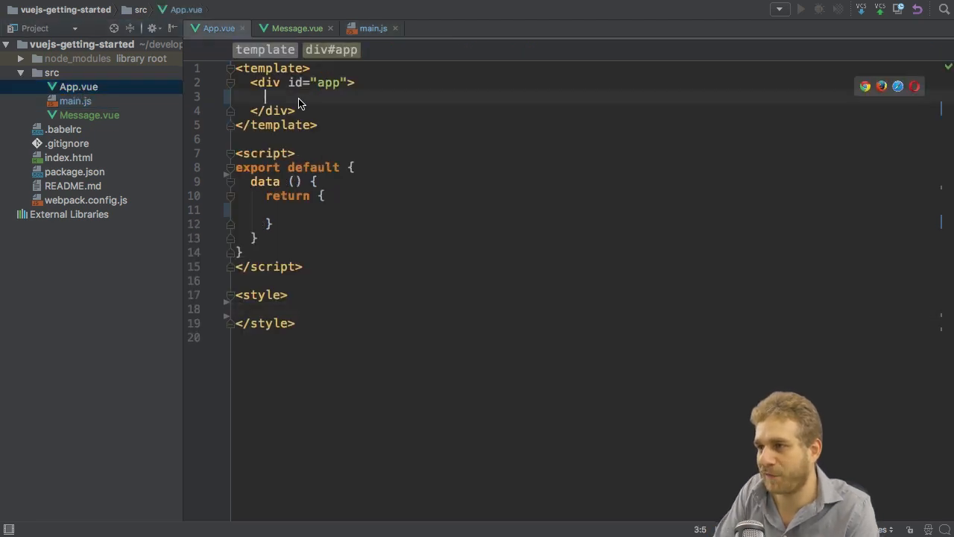
pyautogui.write('app-message></app-message>')
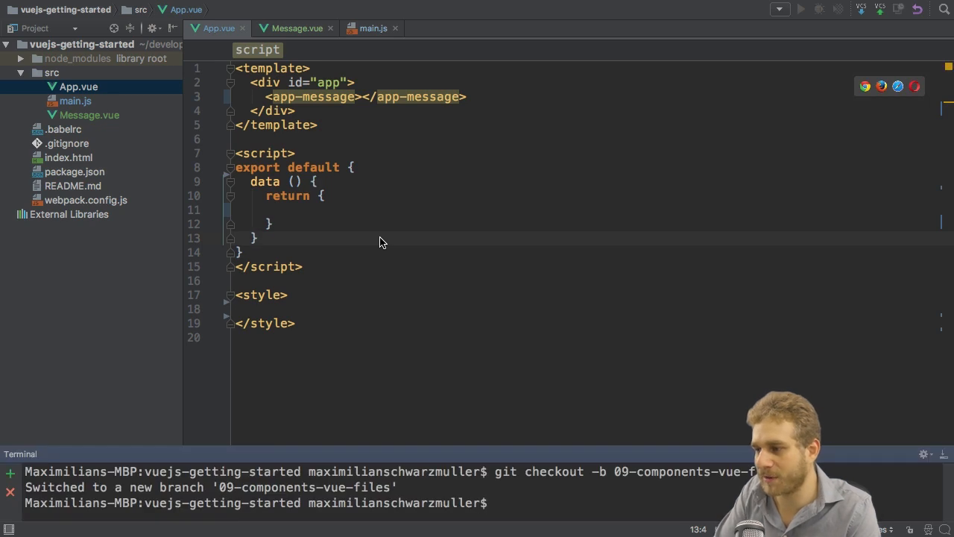
pyautogui.write('npm run')
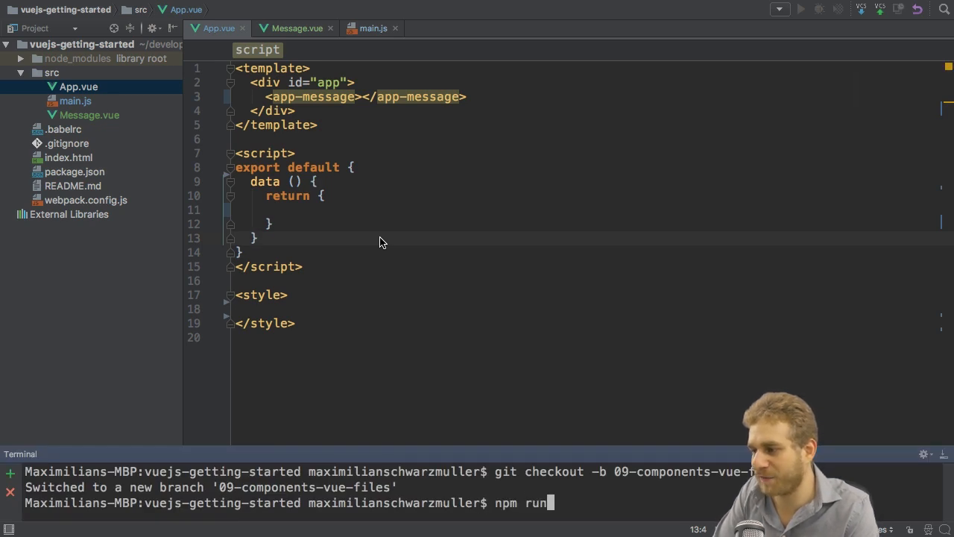
pyautogui.press('Return')
pyautogui.write('Input.v')
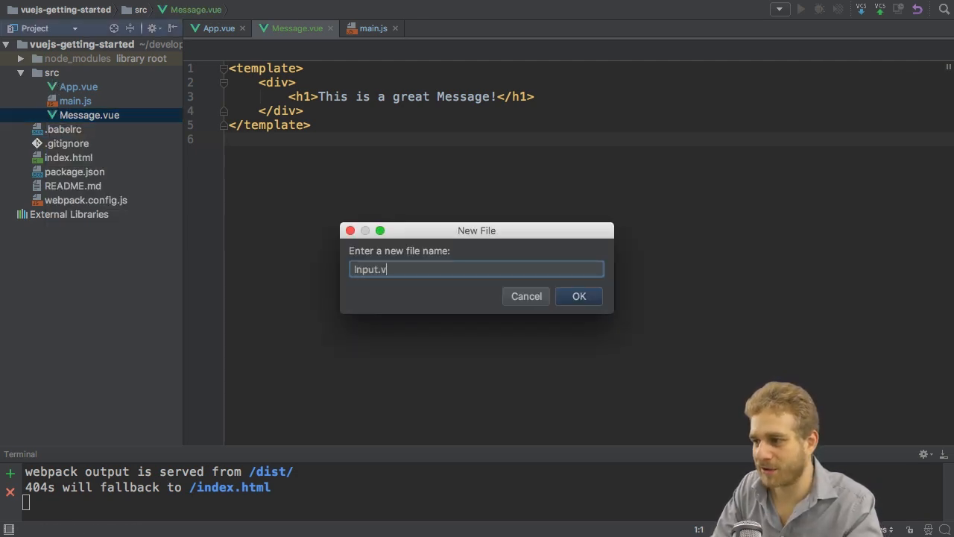
# Step: Create Input.vue with a text input bearing v-model, an empty <p>, and a script block
pyautogui.click(579, 296)
pyautogui.write('in')
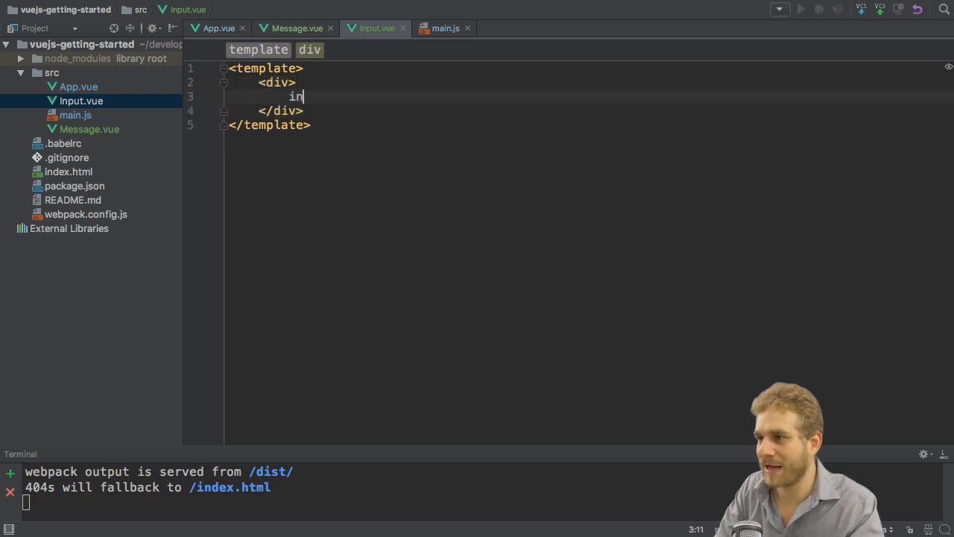
pyautogui.write('put type="text">')
pyautogui.write('<p></p>')
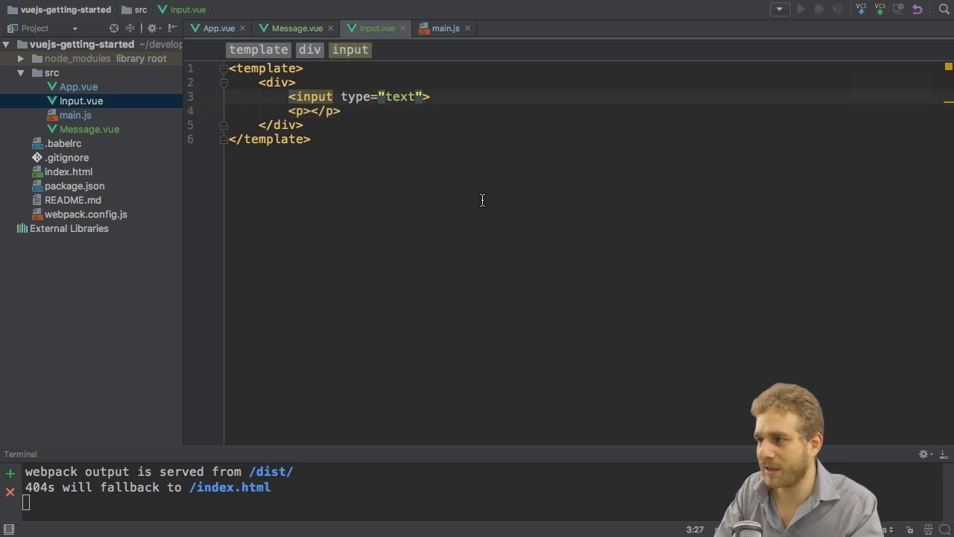
pyautogui.write('v-model="')
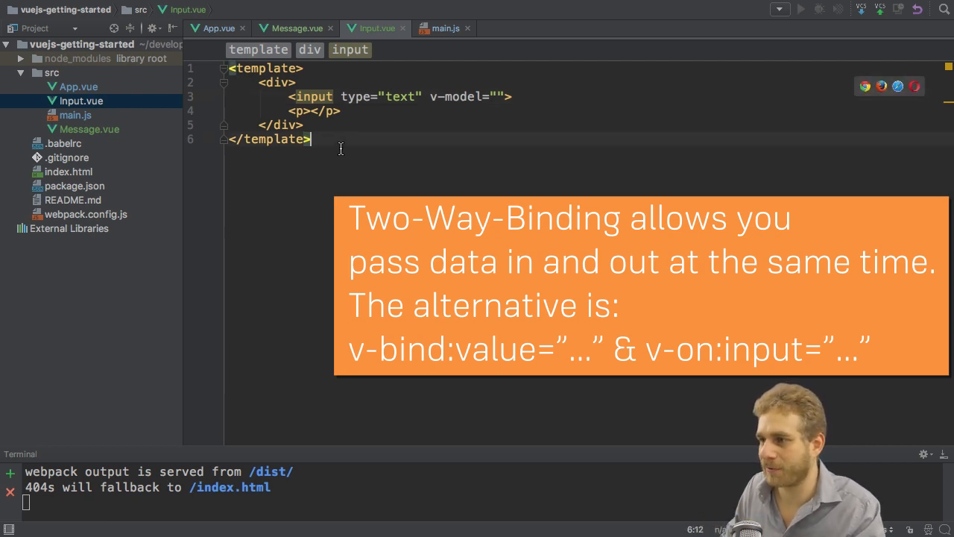
pyautogui.write('<script></script>')
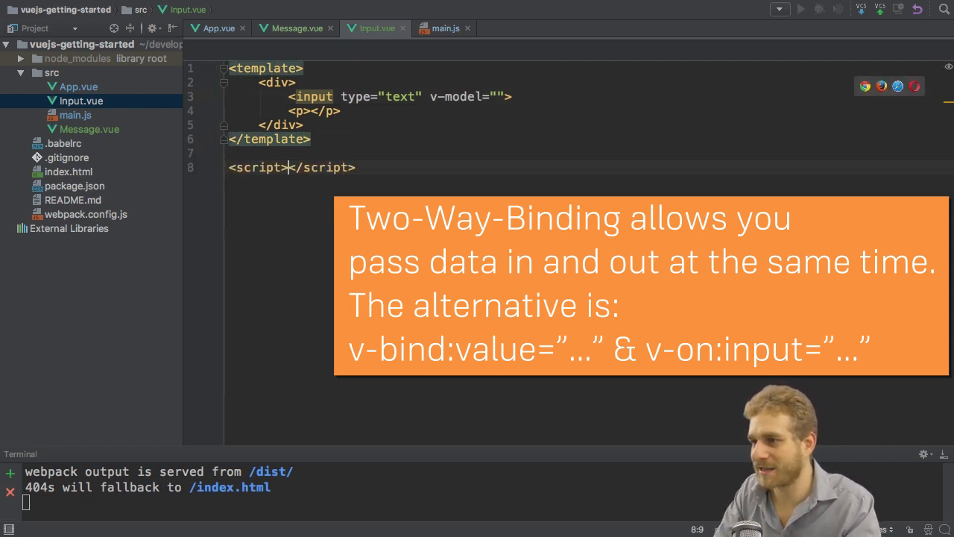
# Step: Export a data function in Input.vue returning { message: '' }
pyautogui.press('enter')
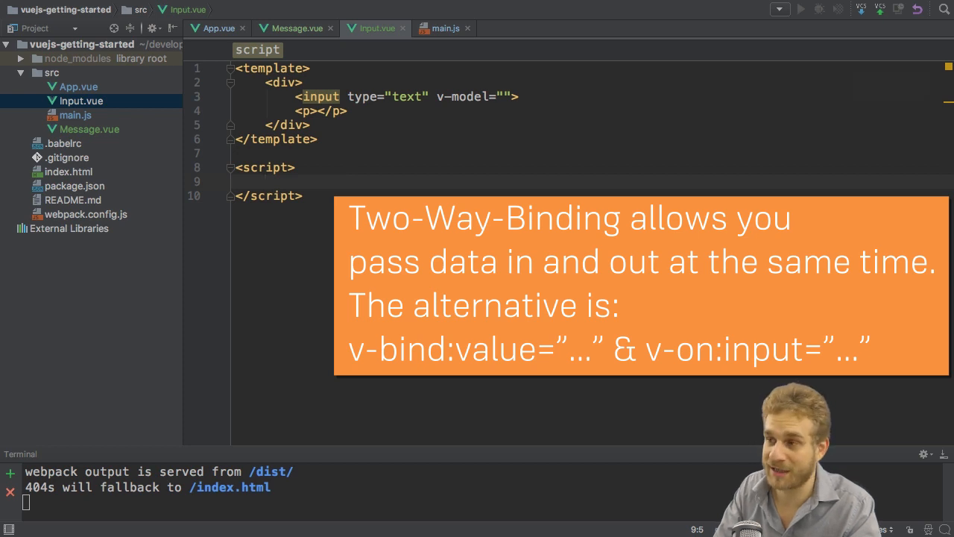
pyautogui.write('export default')
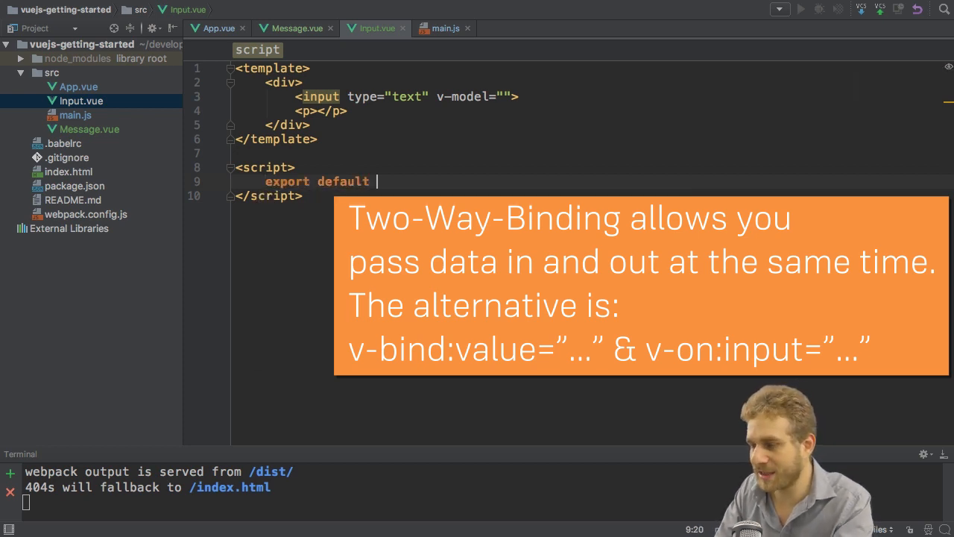
pyautogui.write('{')
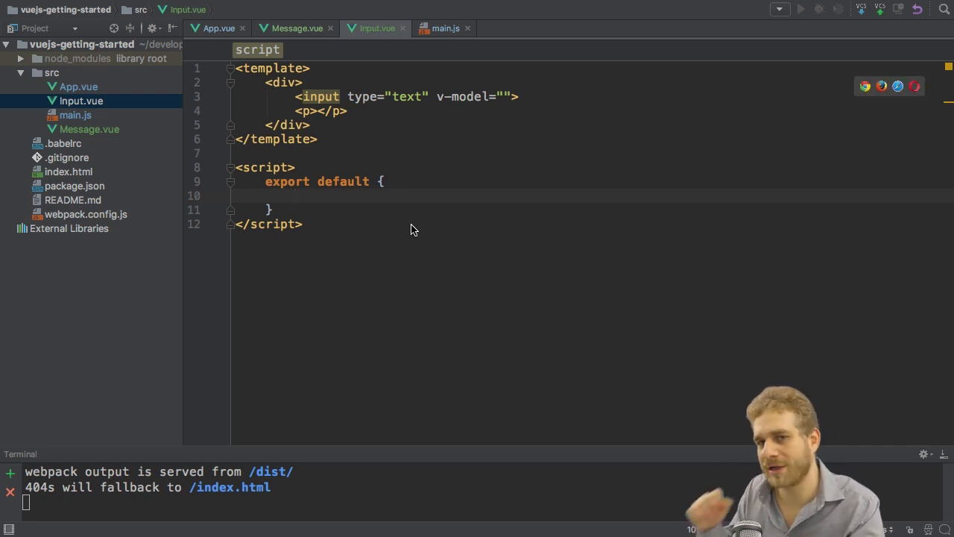
pyautogui.moveTo(426, 255)
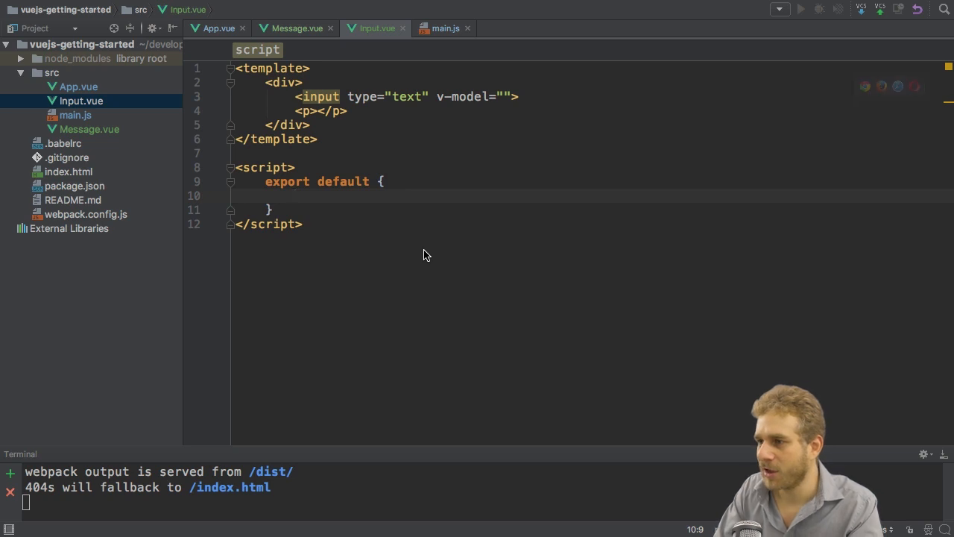
pyautogui.write('data')
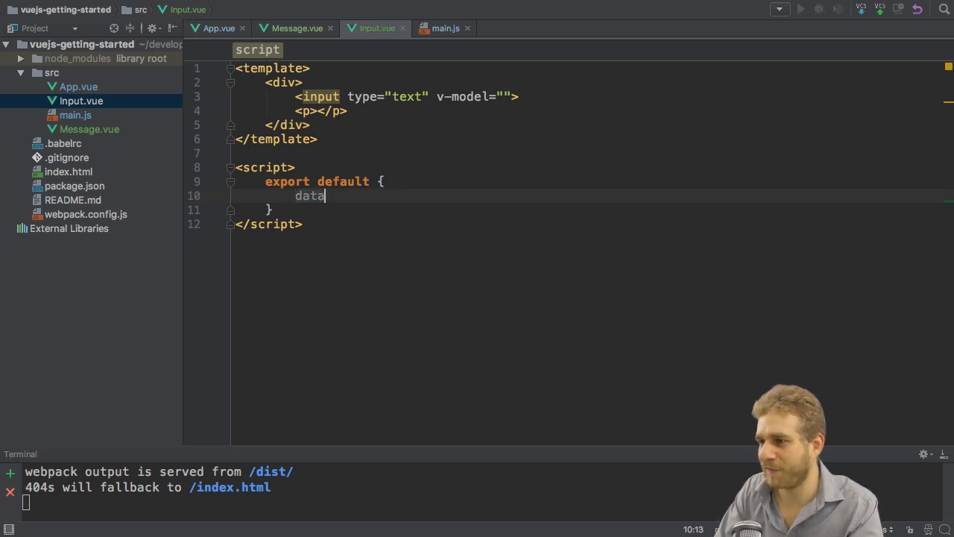
pyautogui.write('()')
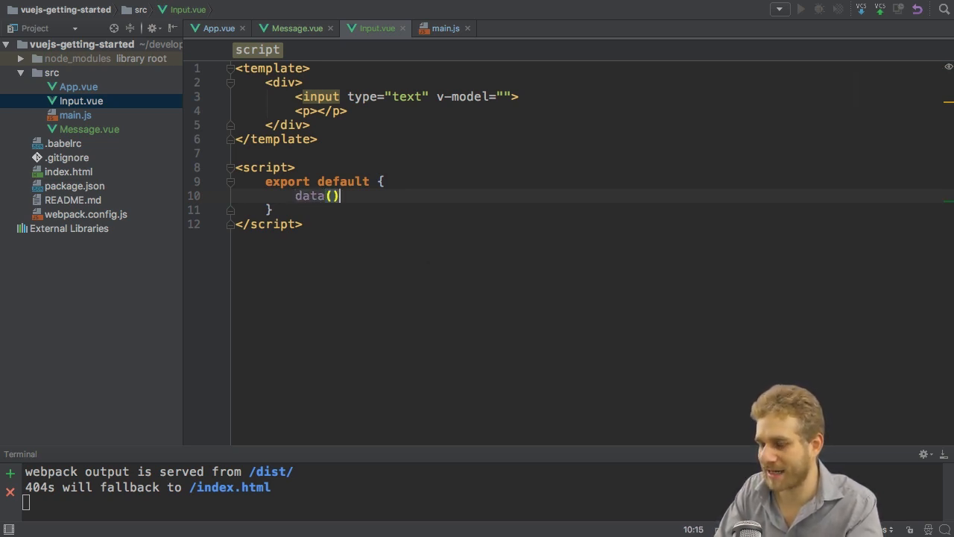
pyautogui.write('{')
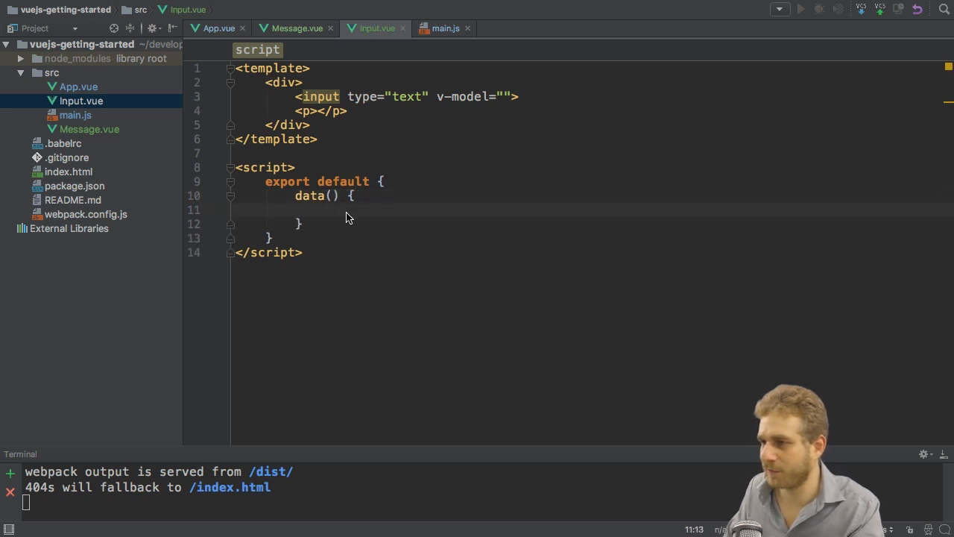
pyautogui.write('functio')
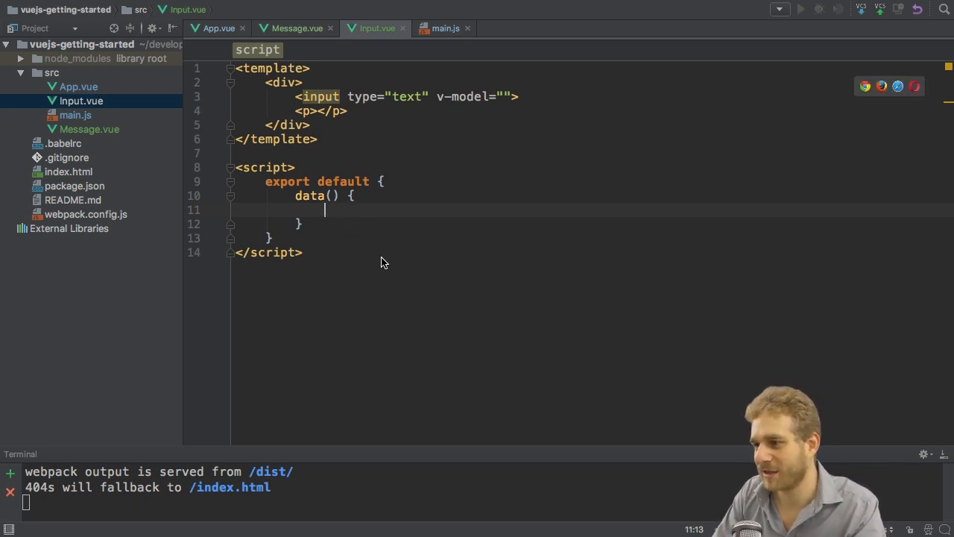
pyautogui.write('return {')
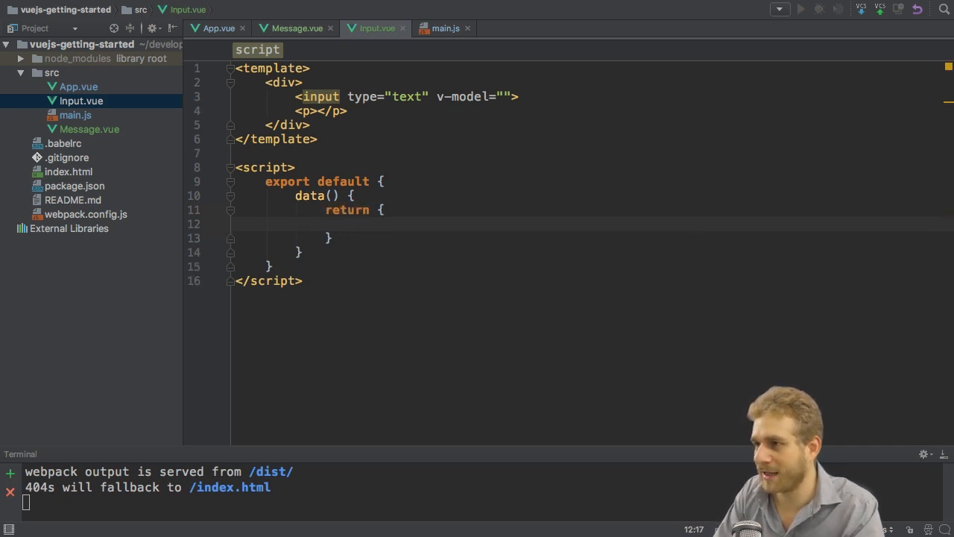
pyautogui.write('message:')
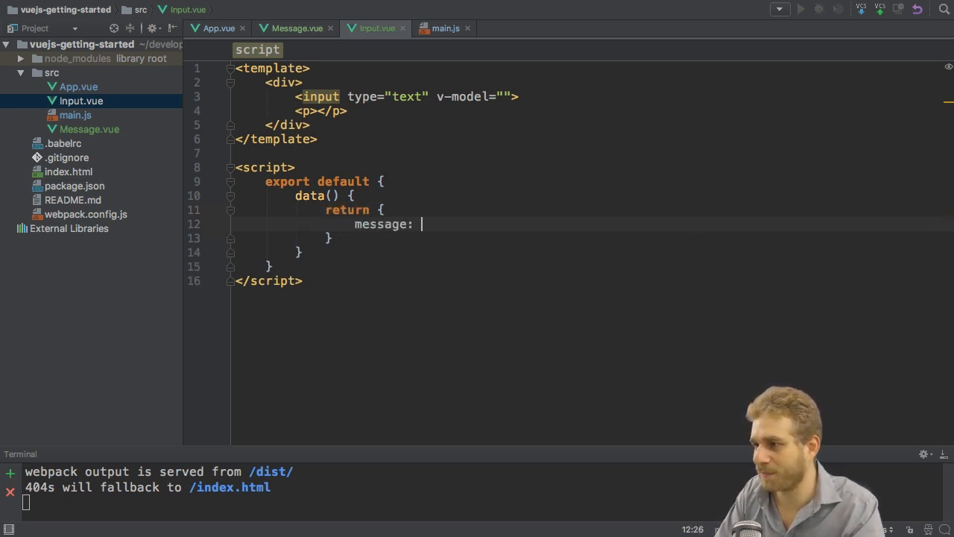
pyautogui.write("''")
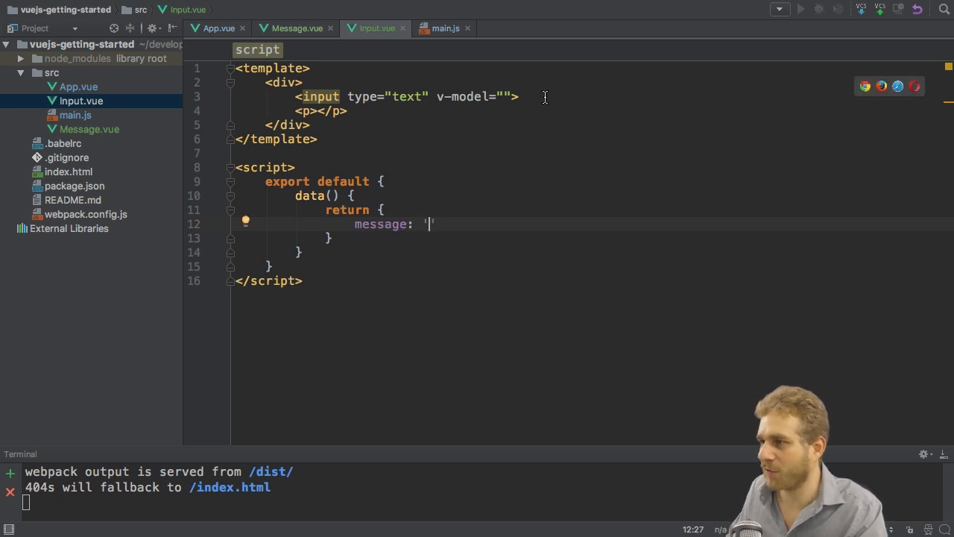
# Step: Bind the input with v-model="message" and echo {{ message }} in the paragraph
pyautogui.write('me')
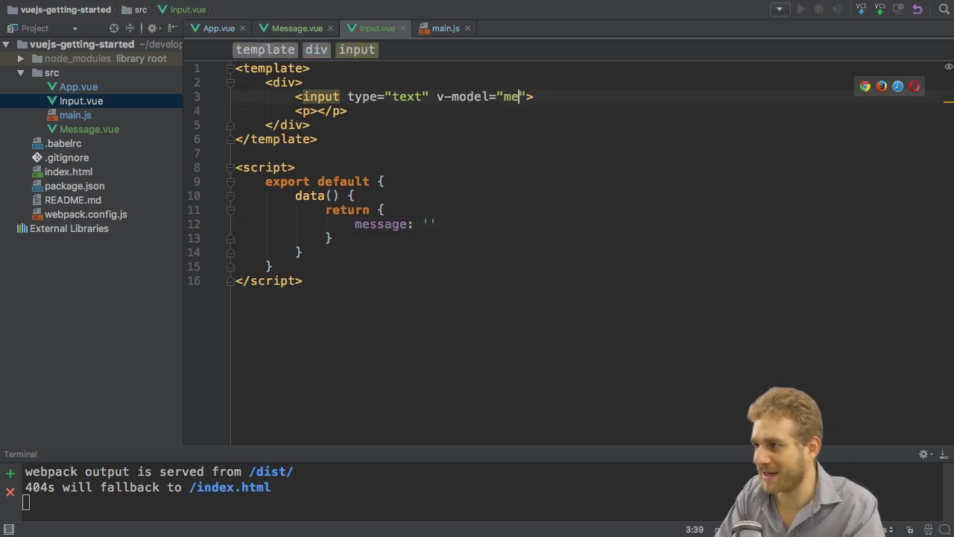
pyautogui.write('ssage')
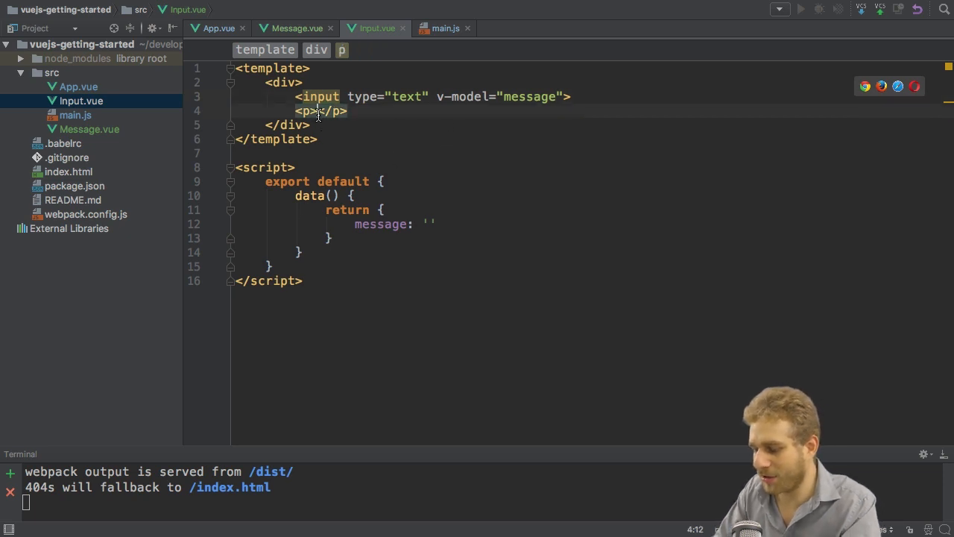
pyautogui.write('{{ mes}}')
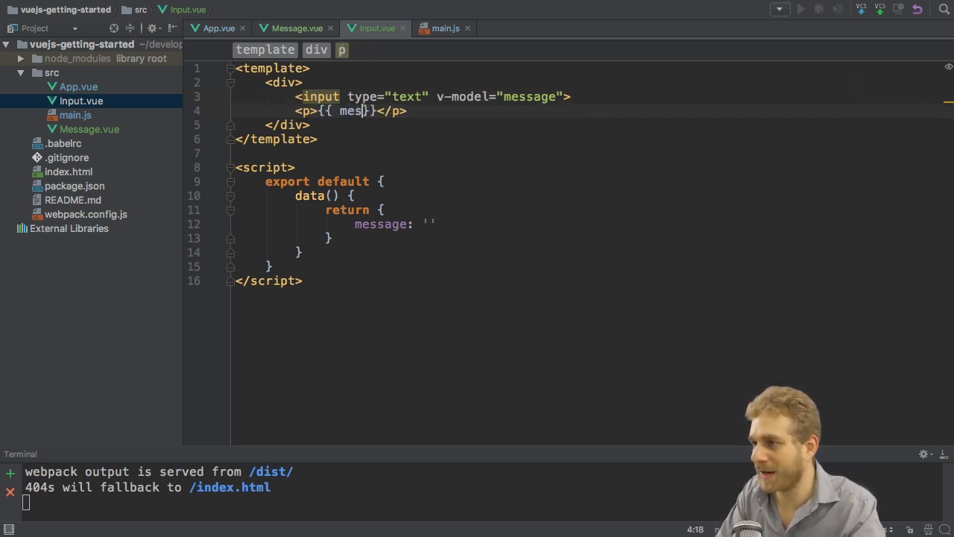
pyautogui.write('sage')
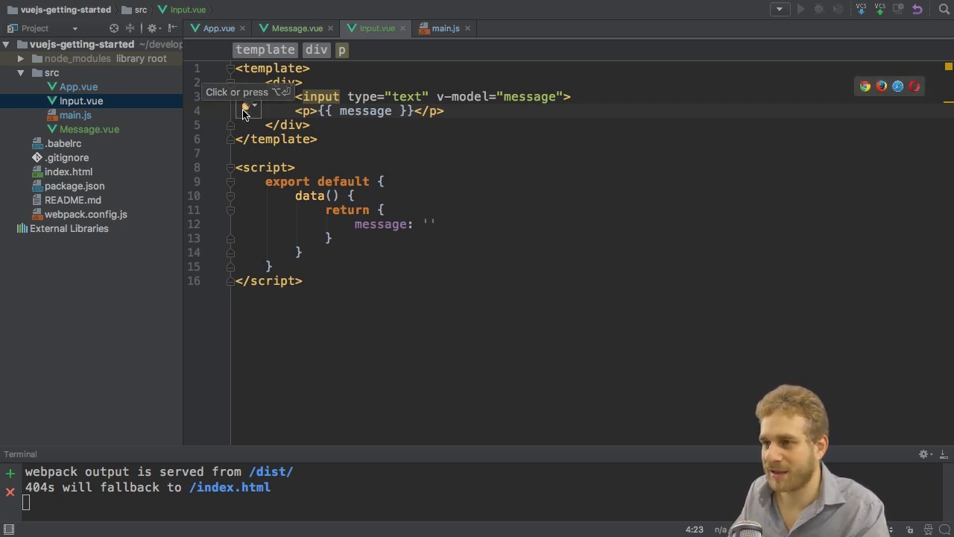
# Step: Open Message.vue and begin a script exporting components with an 'app-input' key
pyautogui.click(75, 115)
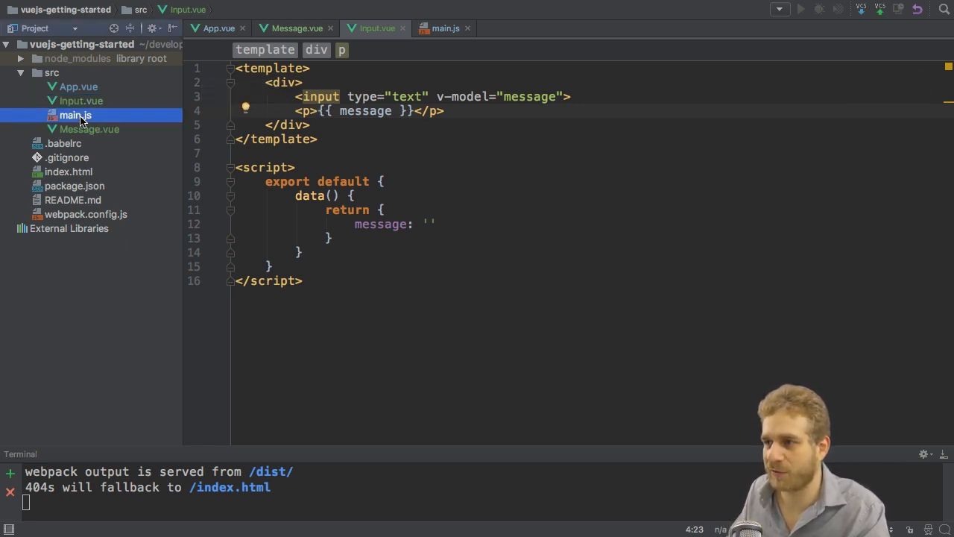
pyautogui.click(76, 115)
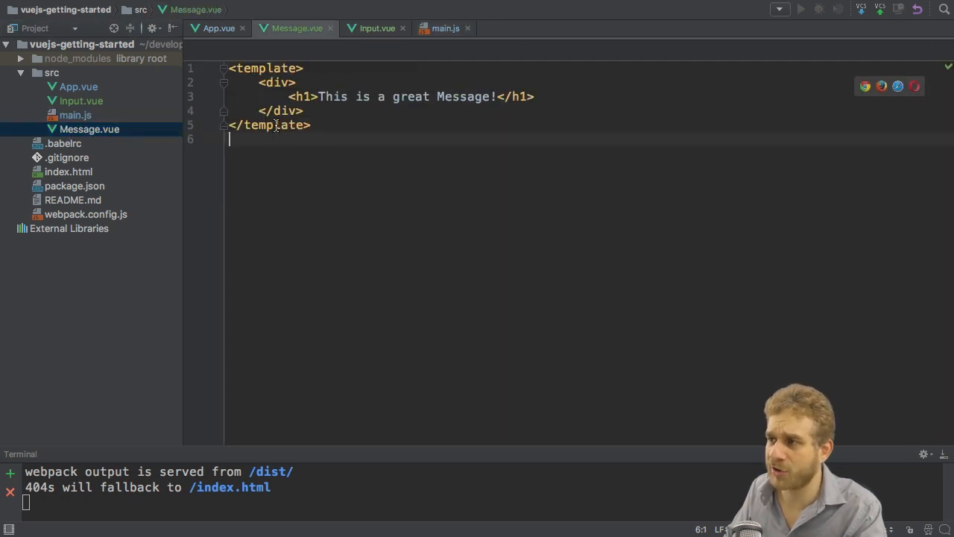
pyautogui.press('enter')
pyautogui.write('<script>')
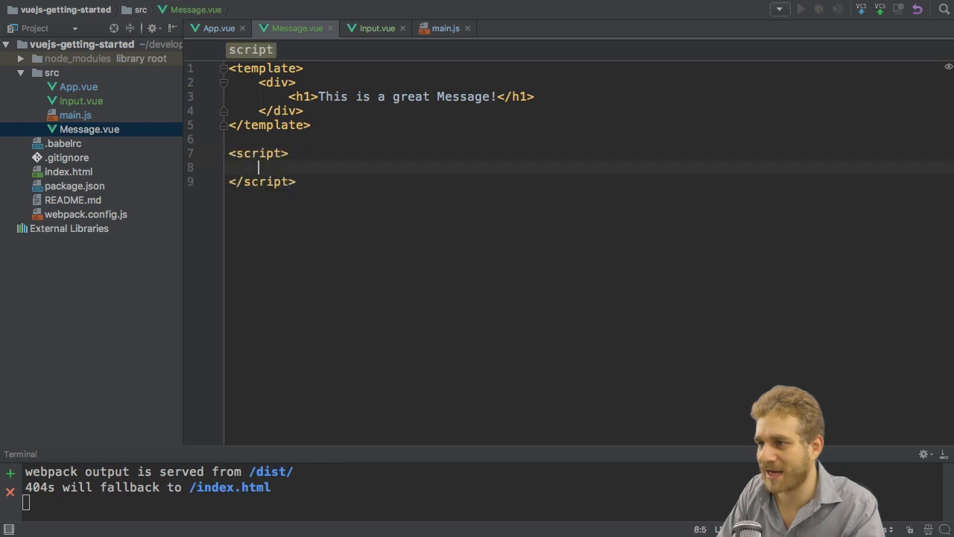
pyautogui.write('export default {')
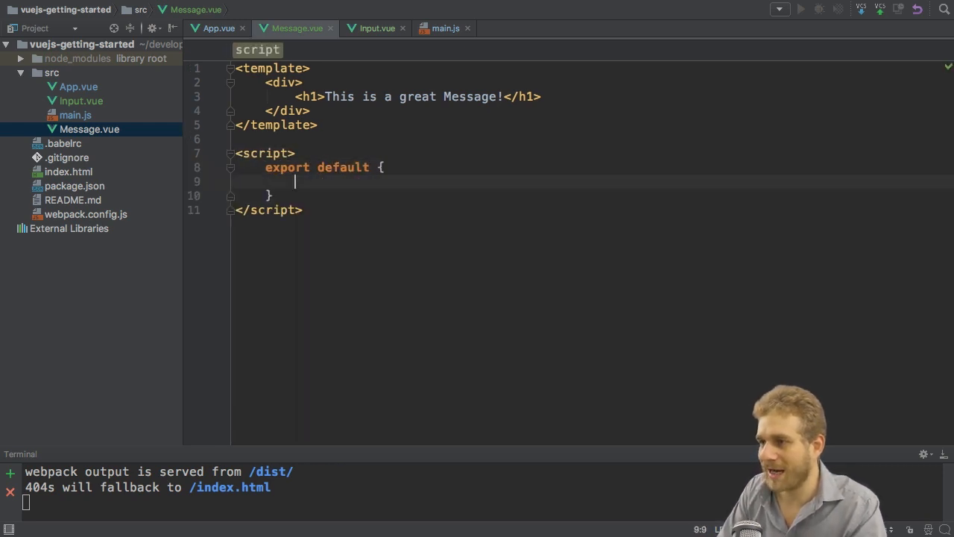
pyautogui.write('components:')
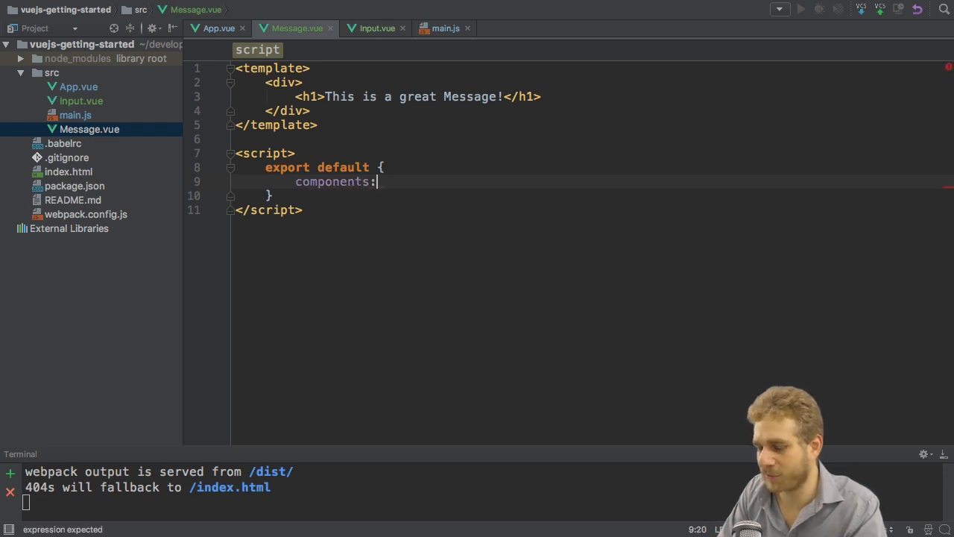
pyautogui.write('{')
pyautogui.write("'app-")
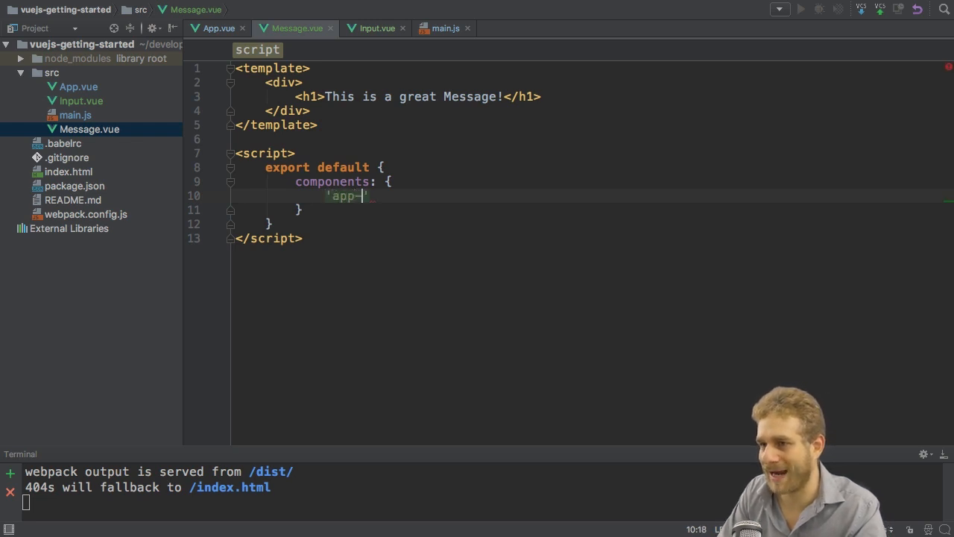
pyautogui.write('ip')
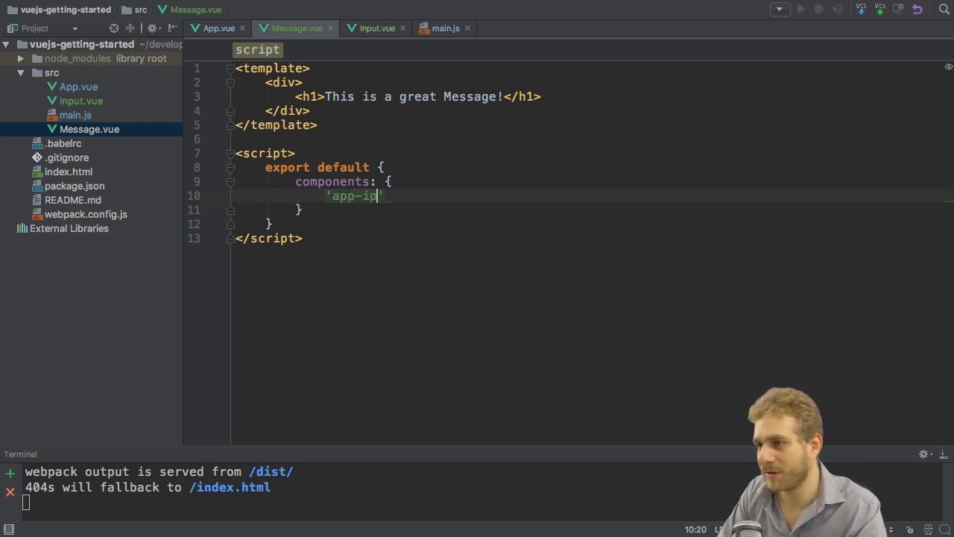
pyautogui.write("put':")
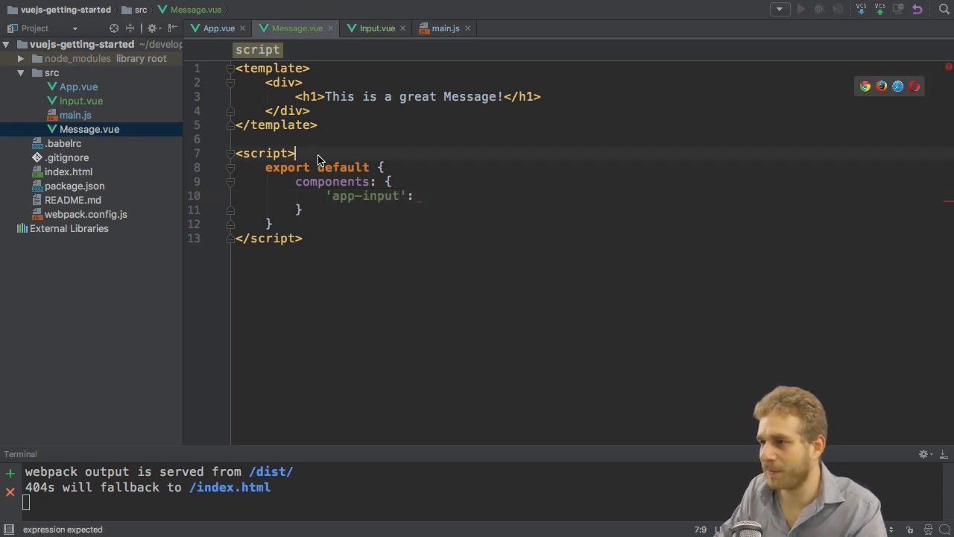
# Step: Import Input from './Input.vue', map app-input to Input, and add <app-input> to the template
pyautogui.write('import')
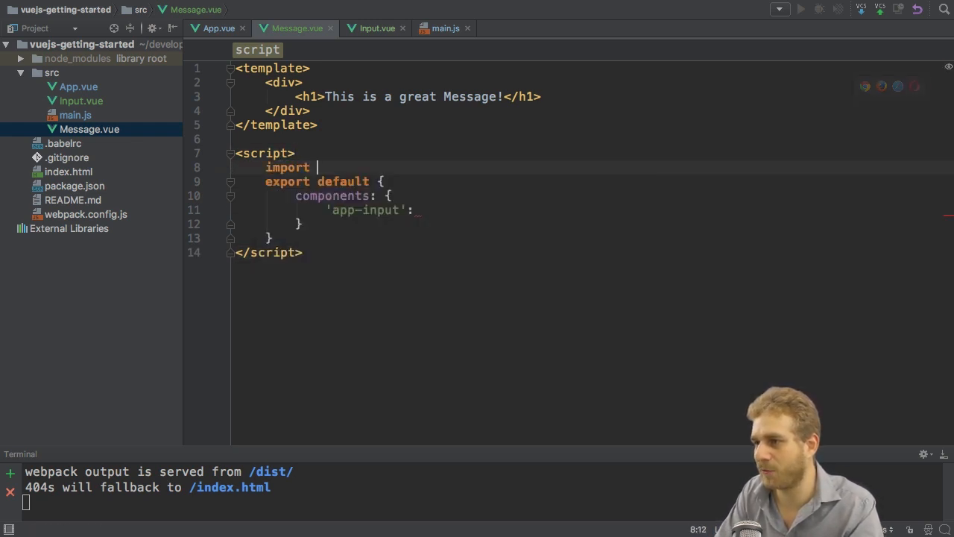
pyautogui.write('Input from')
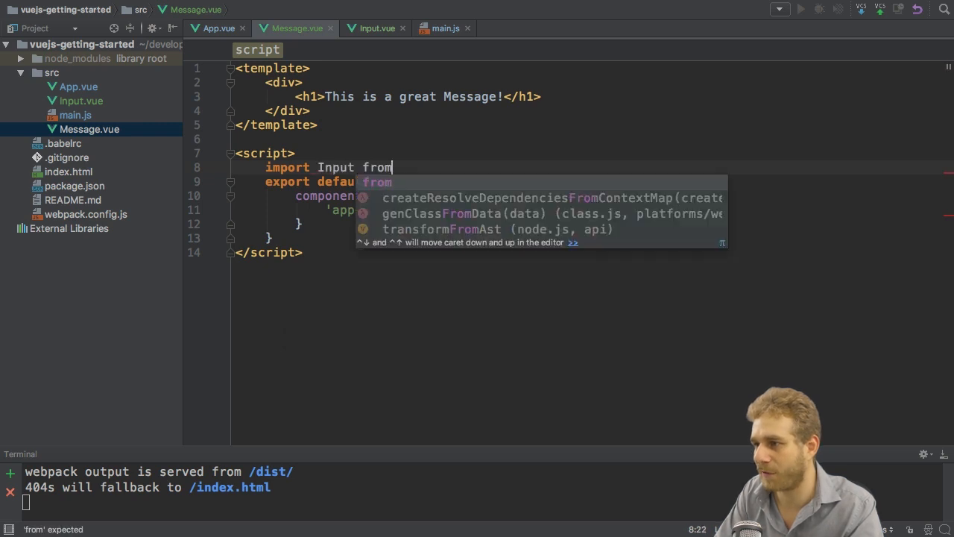
pyautogui.write("'./Input.vue';")
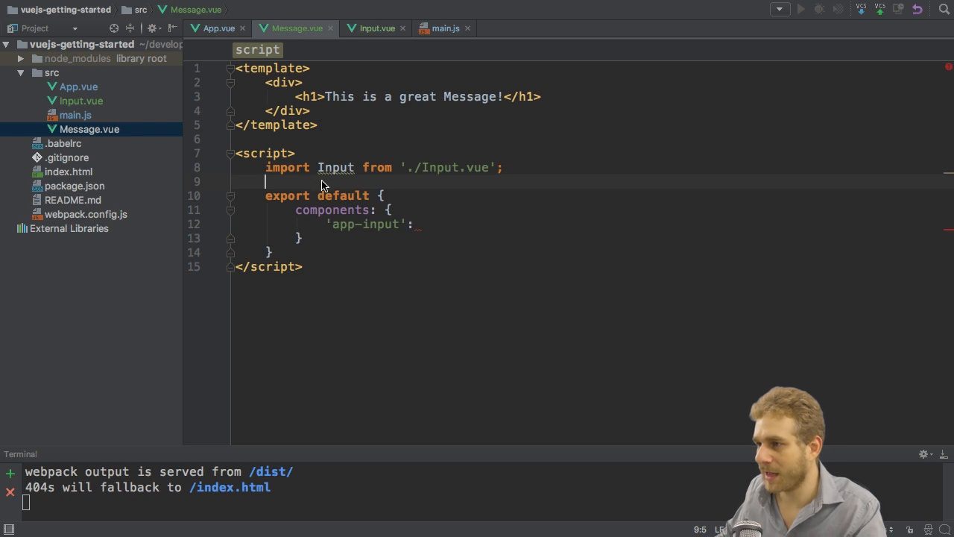
pyautogui.write('Input')
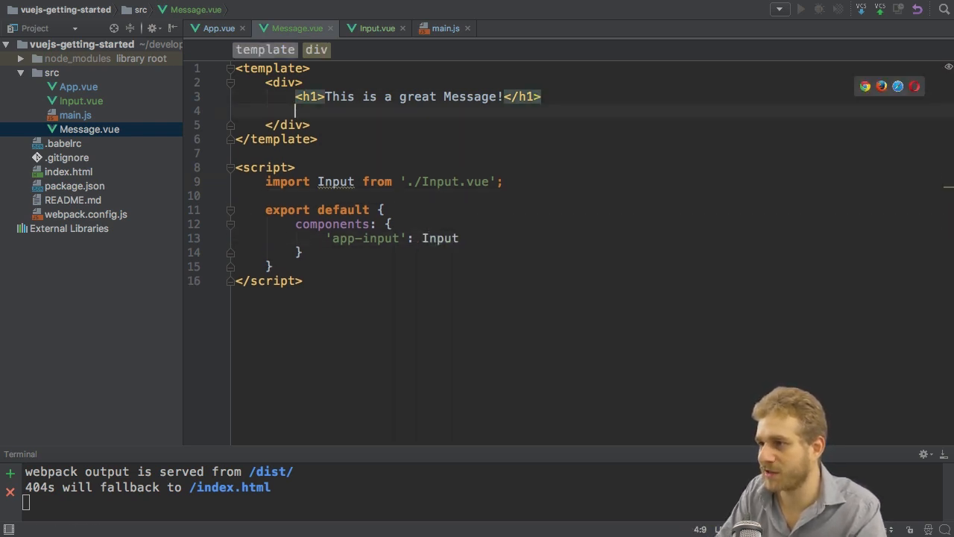
pyautogui.write('<app-input></app-input>')
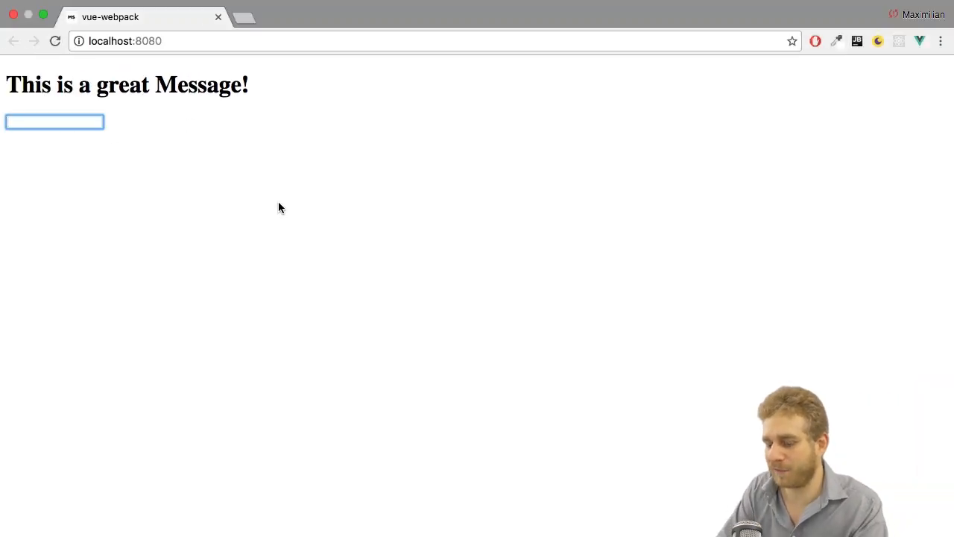
# Step: Enter 'Hello!' in the page's text field and confirm it echoes below
pyautogui.write('Hello!')
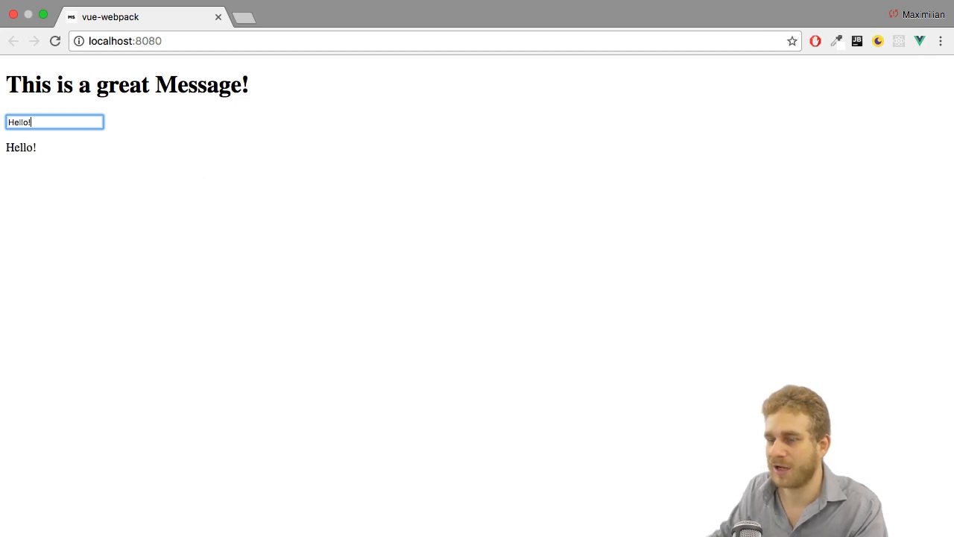
pyautogui.click(201, 212)
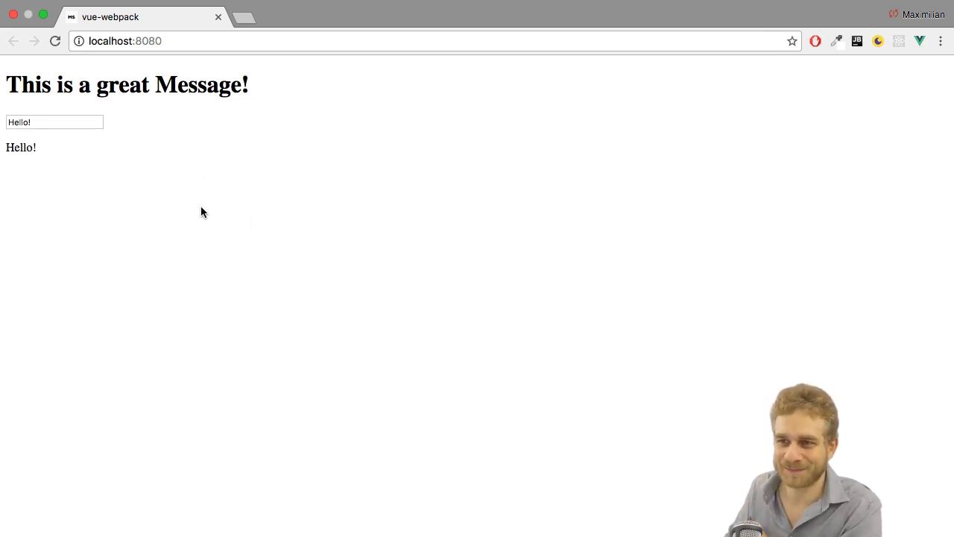
pyautogui.moveTo(189, 210)
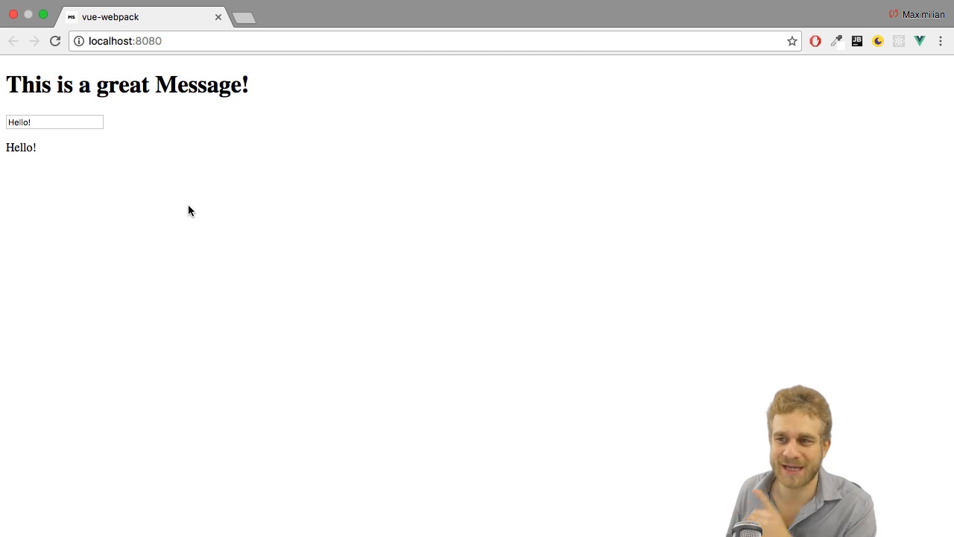
pyautogui.moveTo(39, 162)
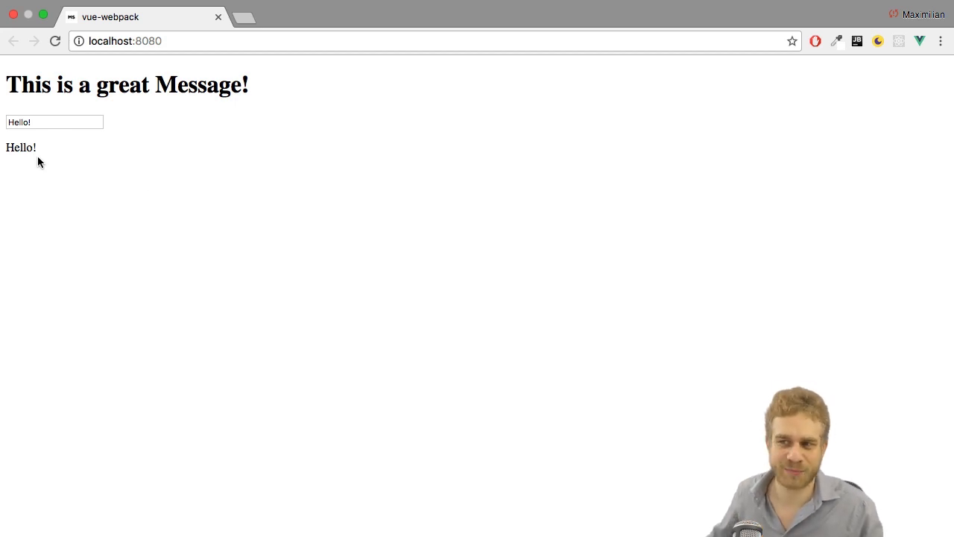